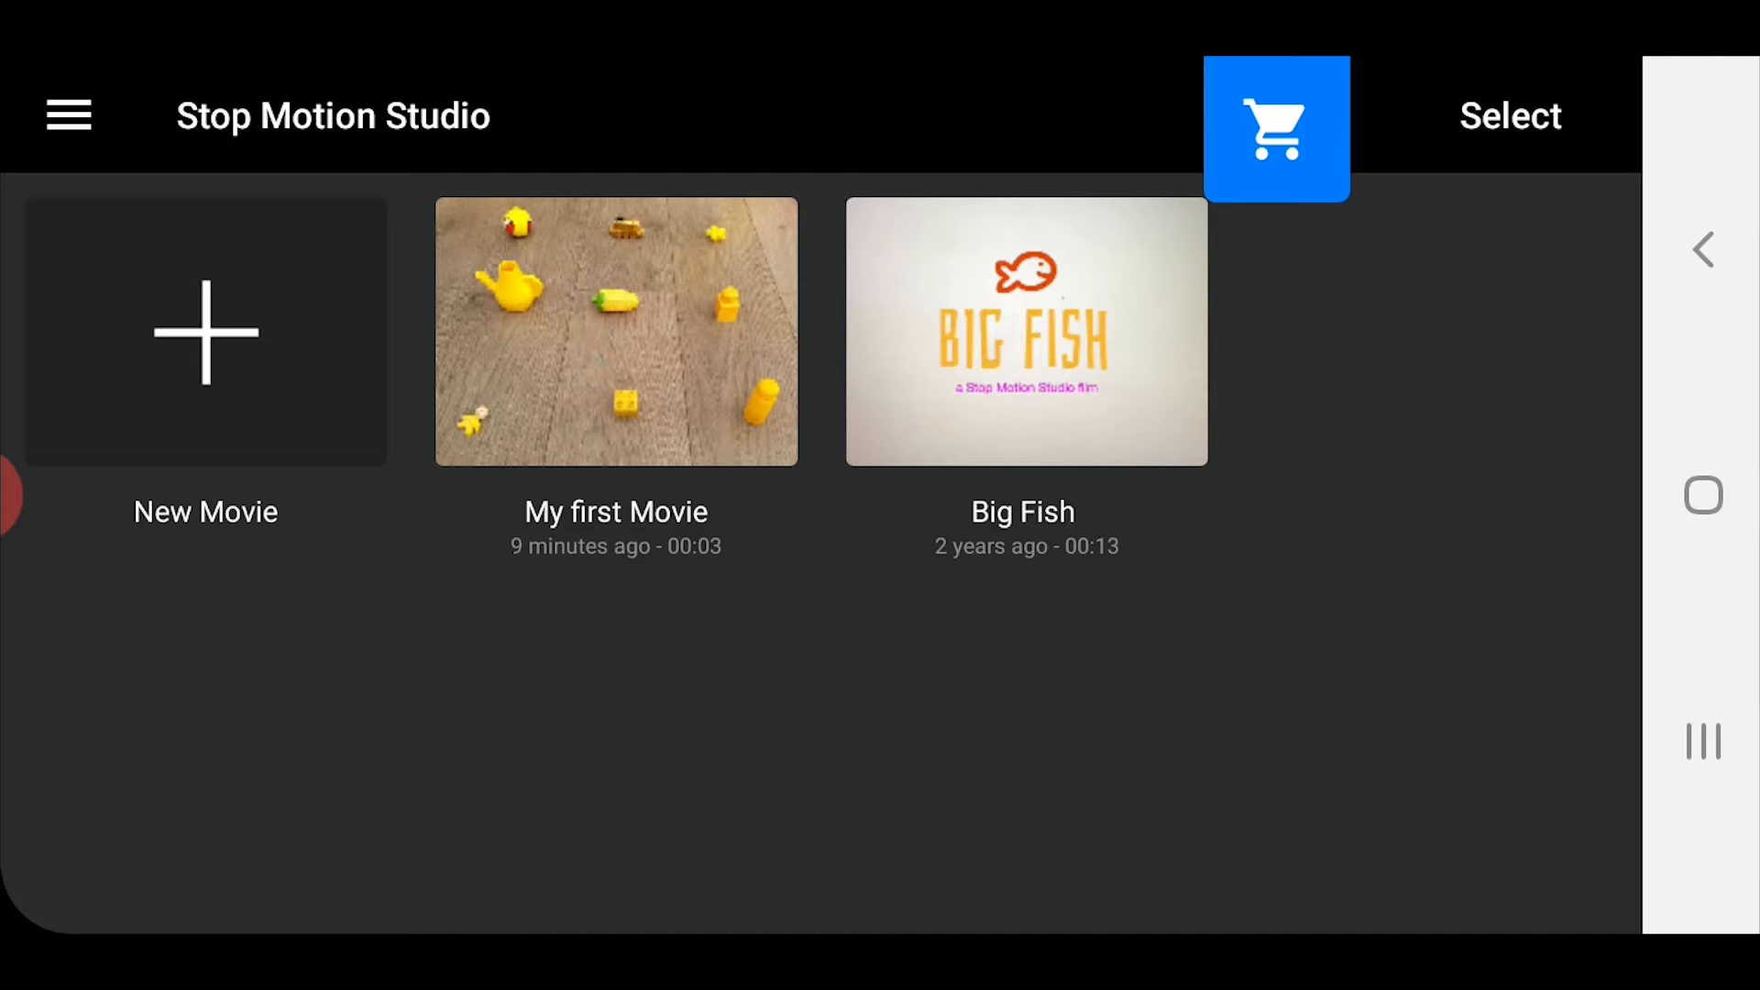
Step: Start a new movie from the home screen, bringing up the live camera view of the toys
{"action": "left_click", "coordinate": [203, 332]}
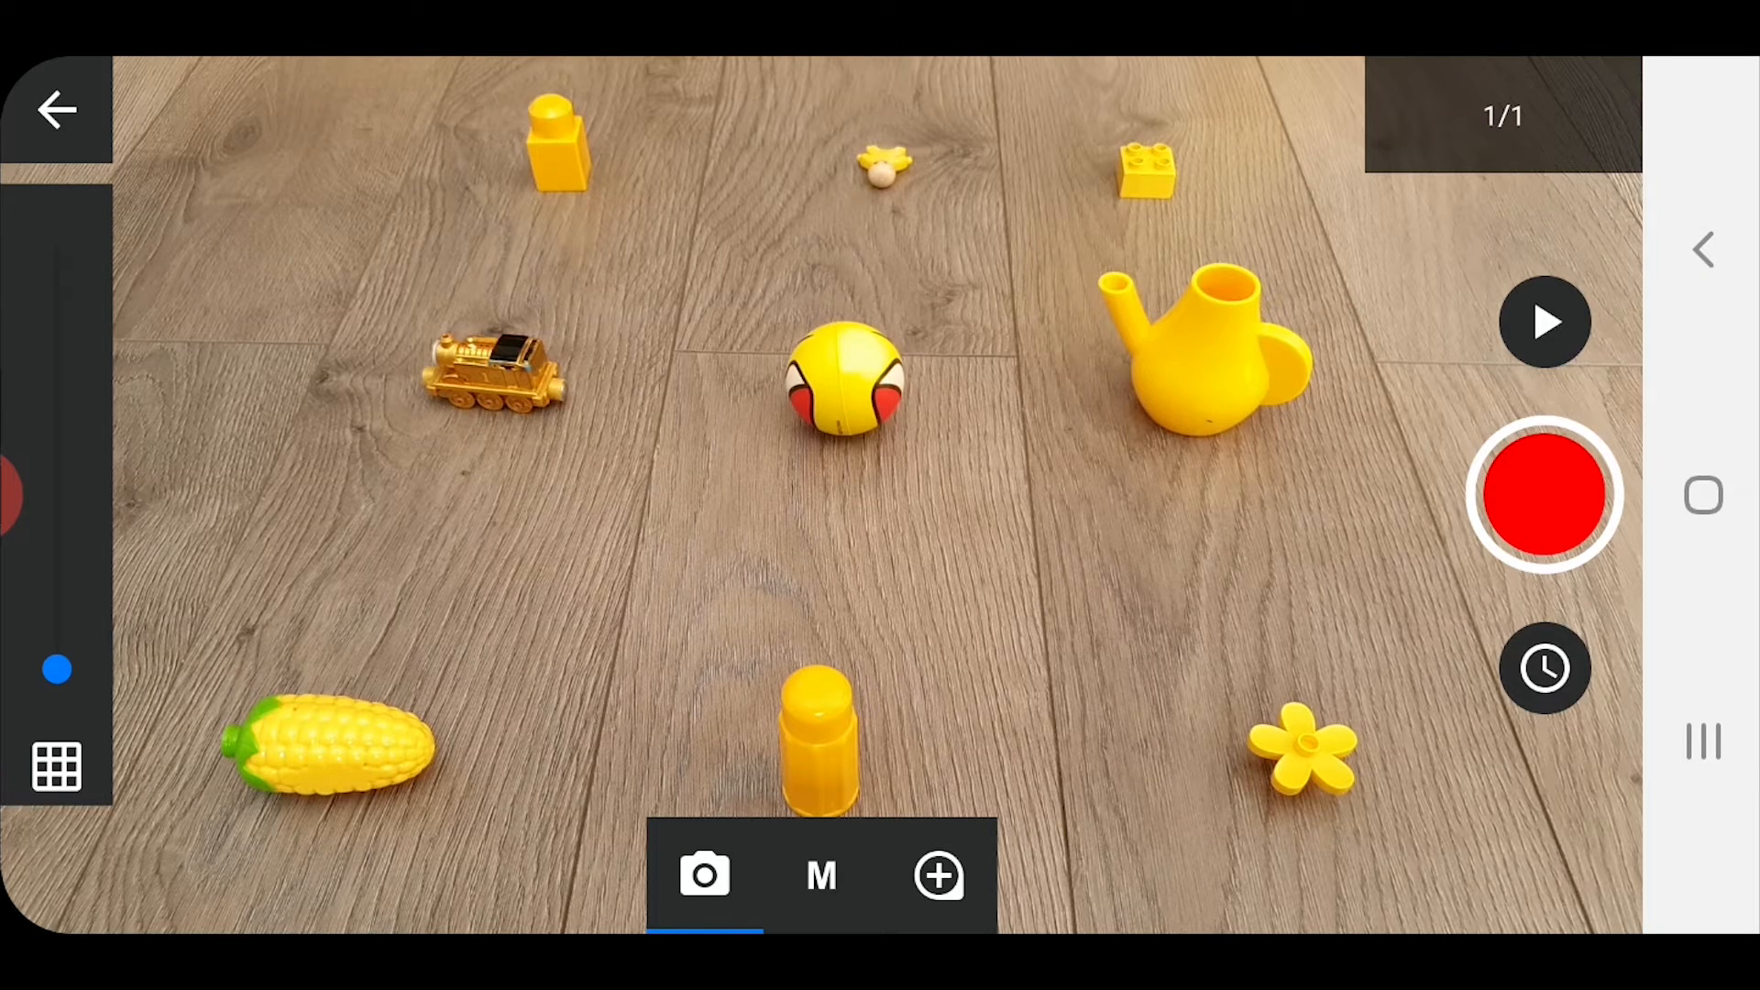
Step: Capture frames as yellow toys are swapped for a tomato, blue bottle, green ramp and green leaf
{"action": "left_click", "coordinate": [1544, 493]}
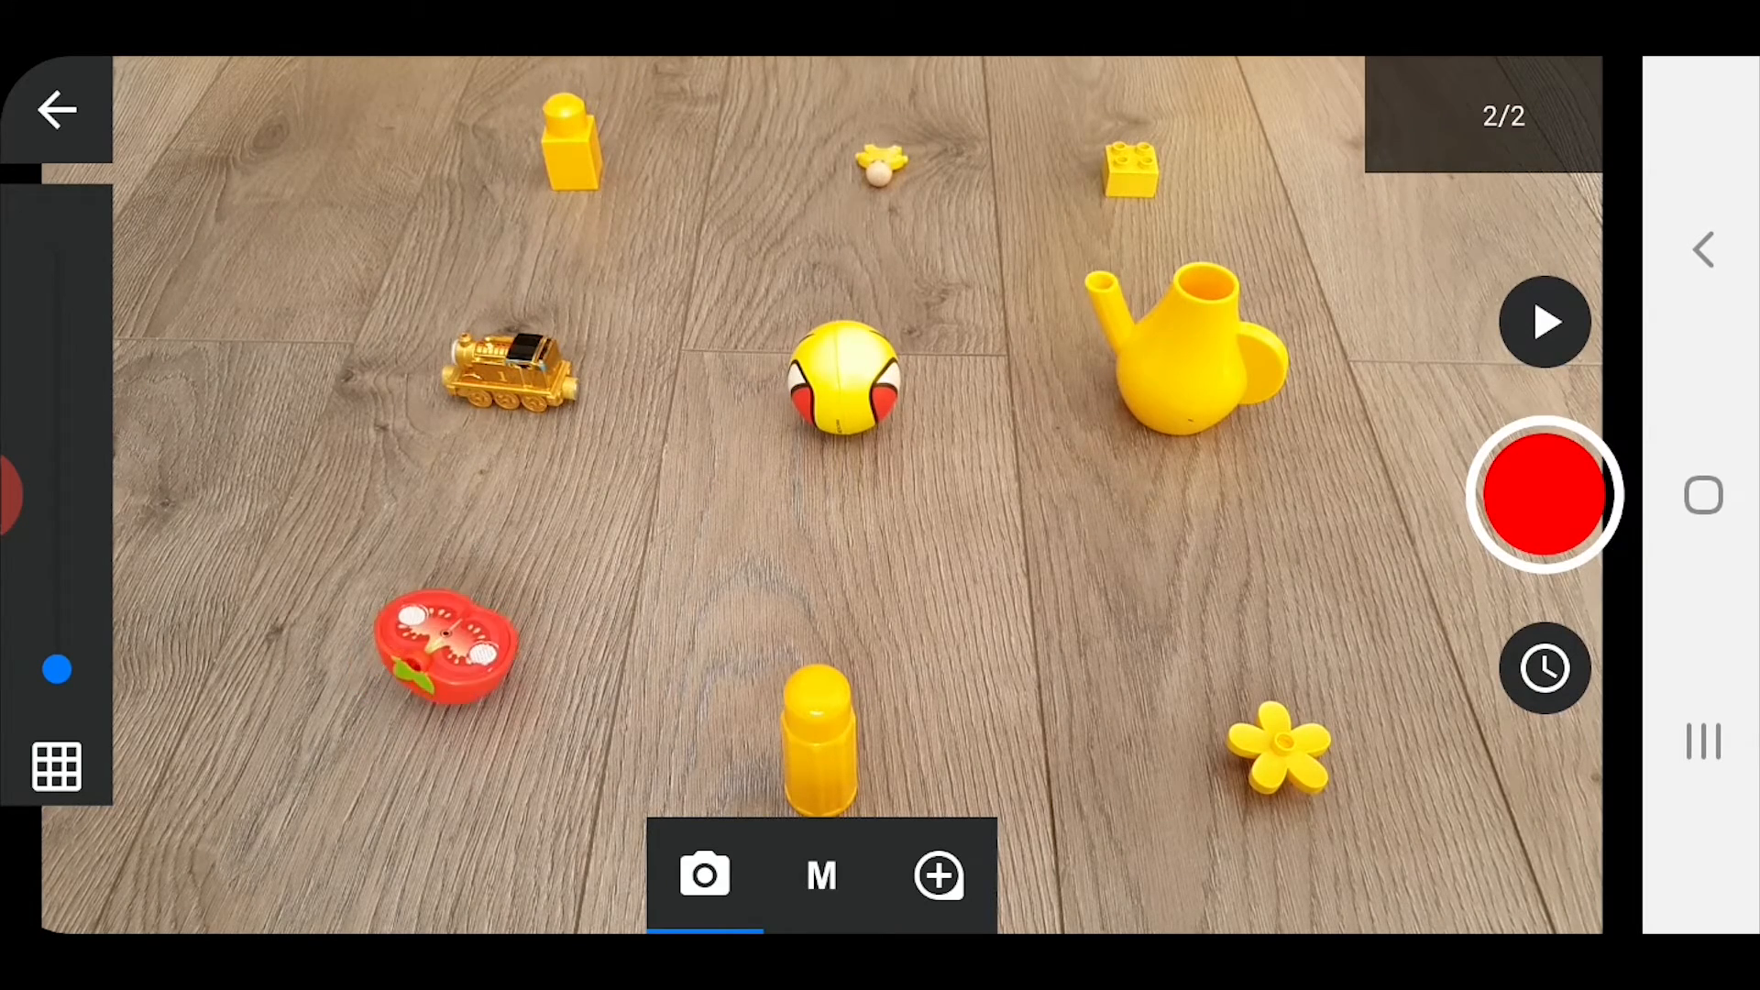
{"action": "left_click", "coordinate": [1544, 495]}
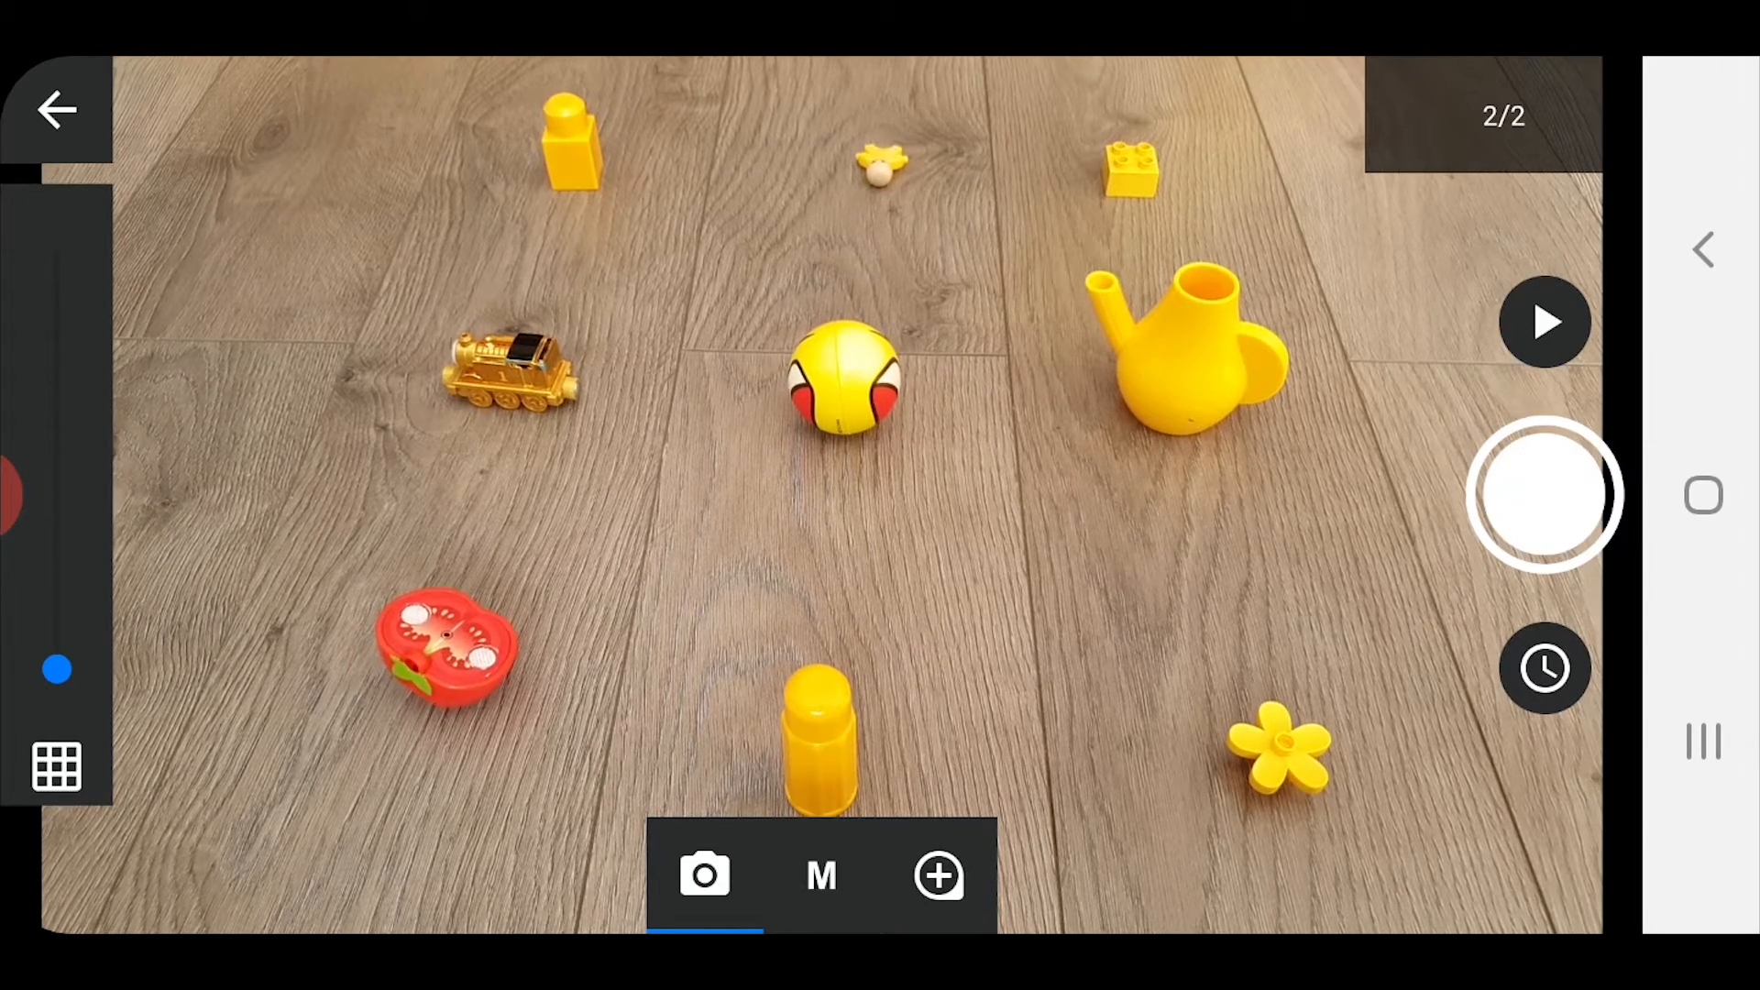
{"action": "left_click", "coordinate": [1544, 495]}
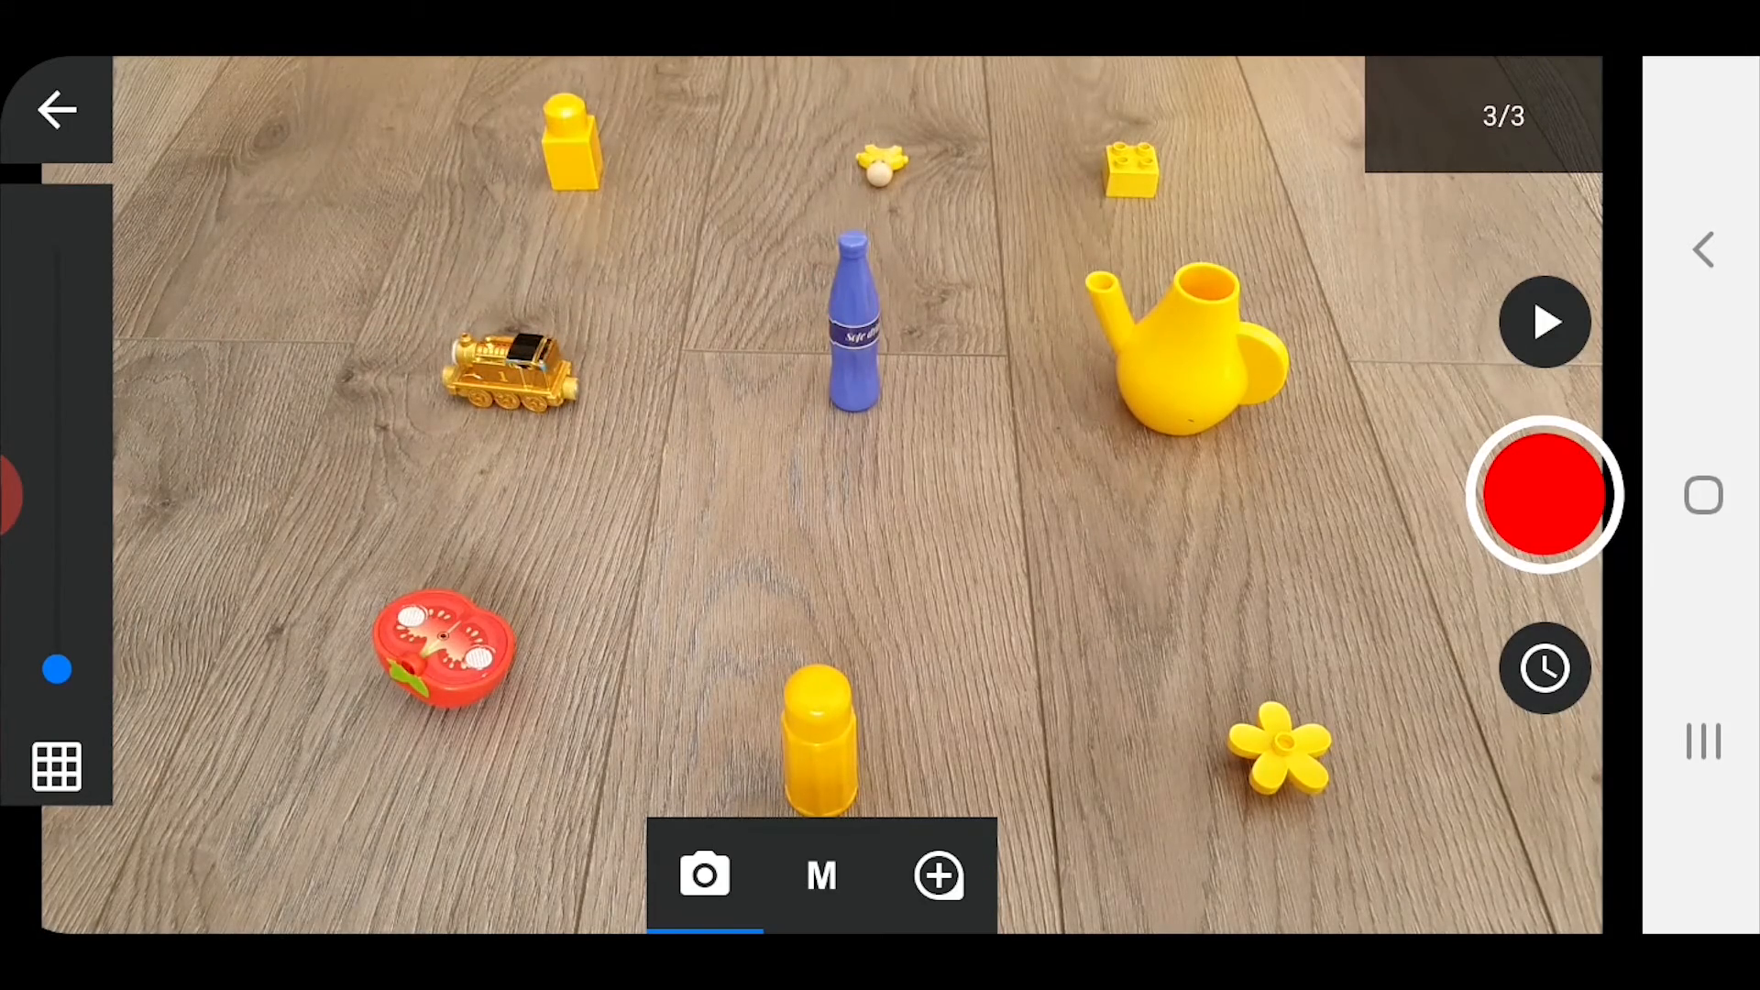
{"action": "left_click", "coordinate": [1543, 493]}
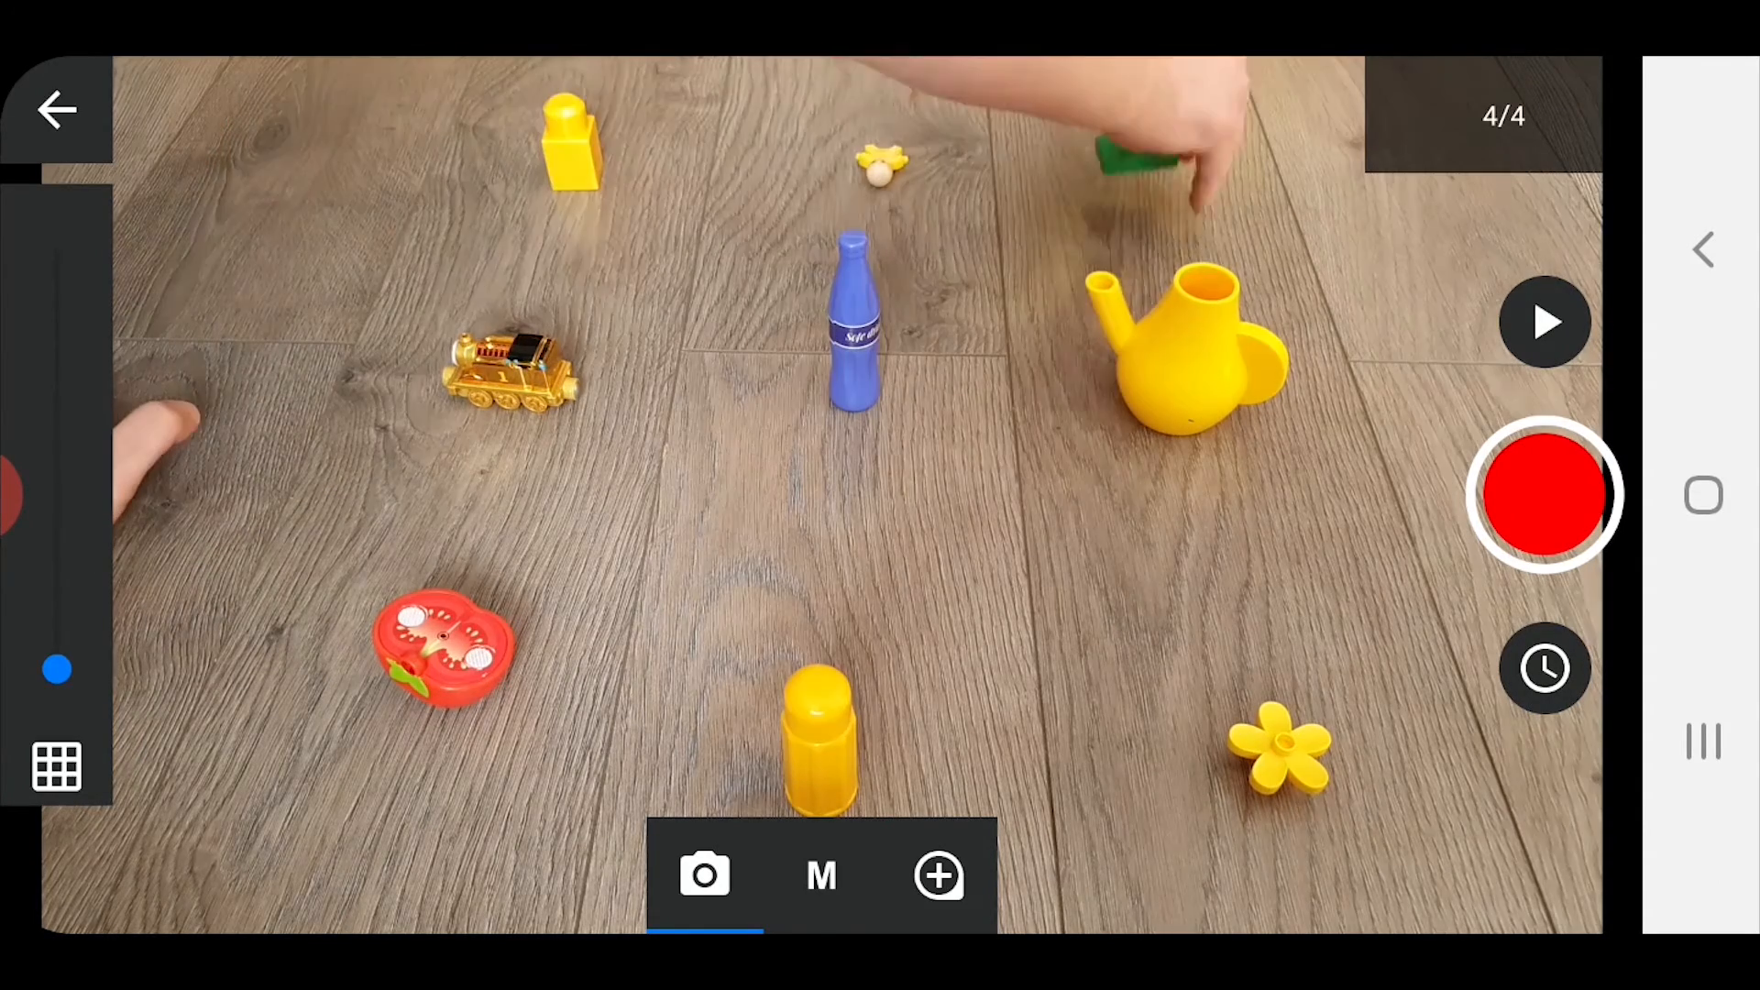
{"action": "left_click", "coordinate": [1543, 495]}
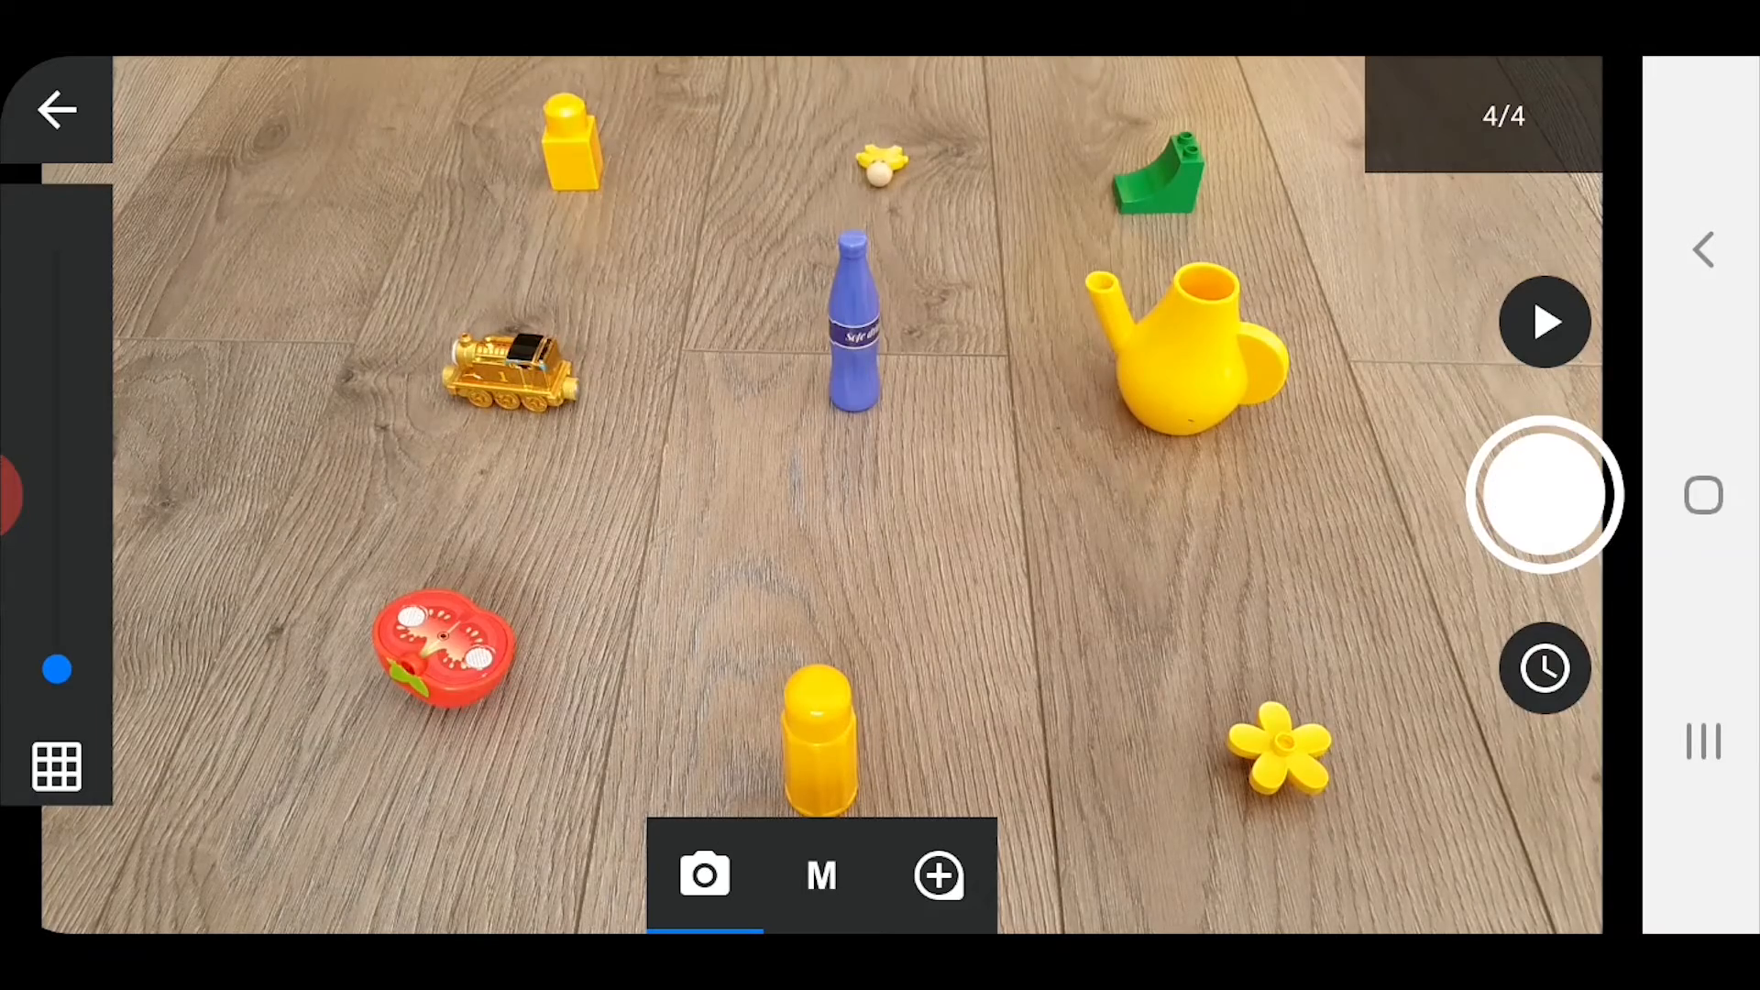
{"action": "left_click", "coordinate": [1543, 495]}
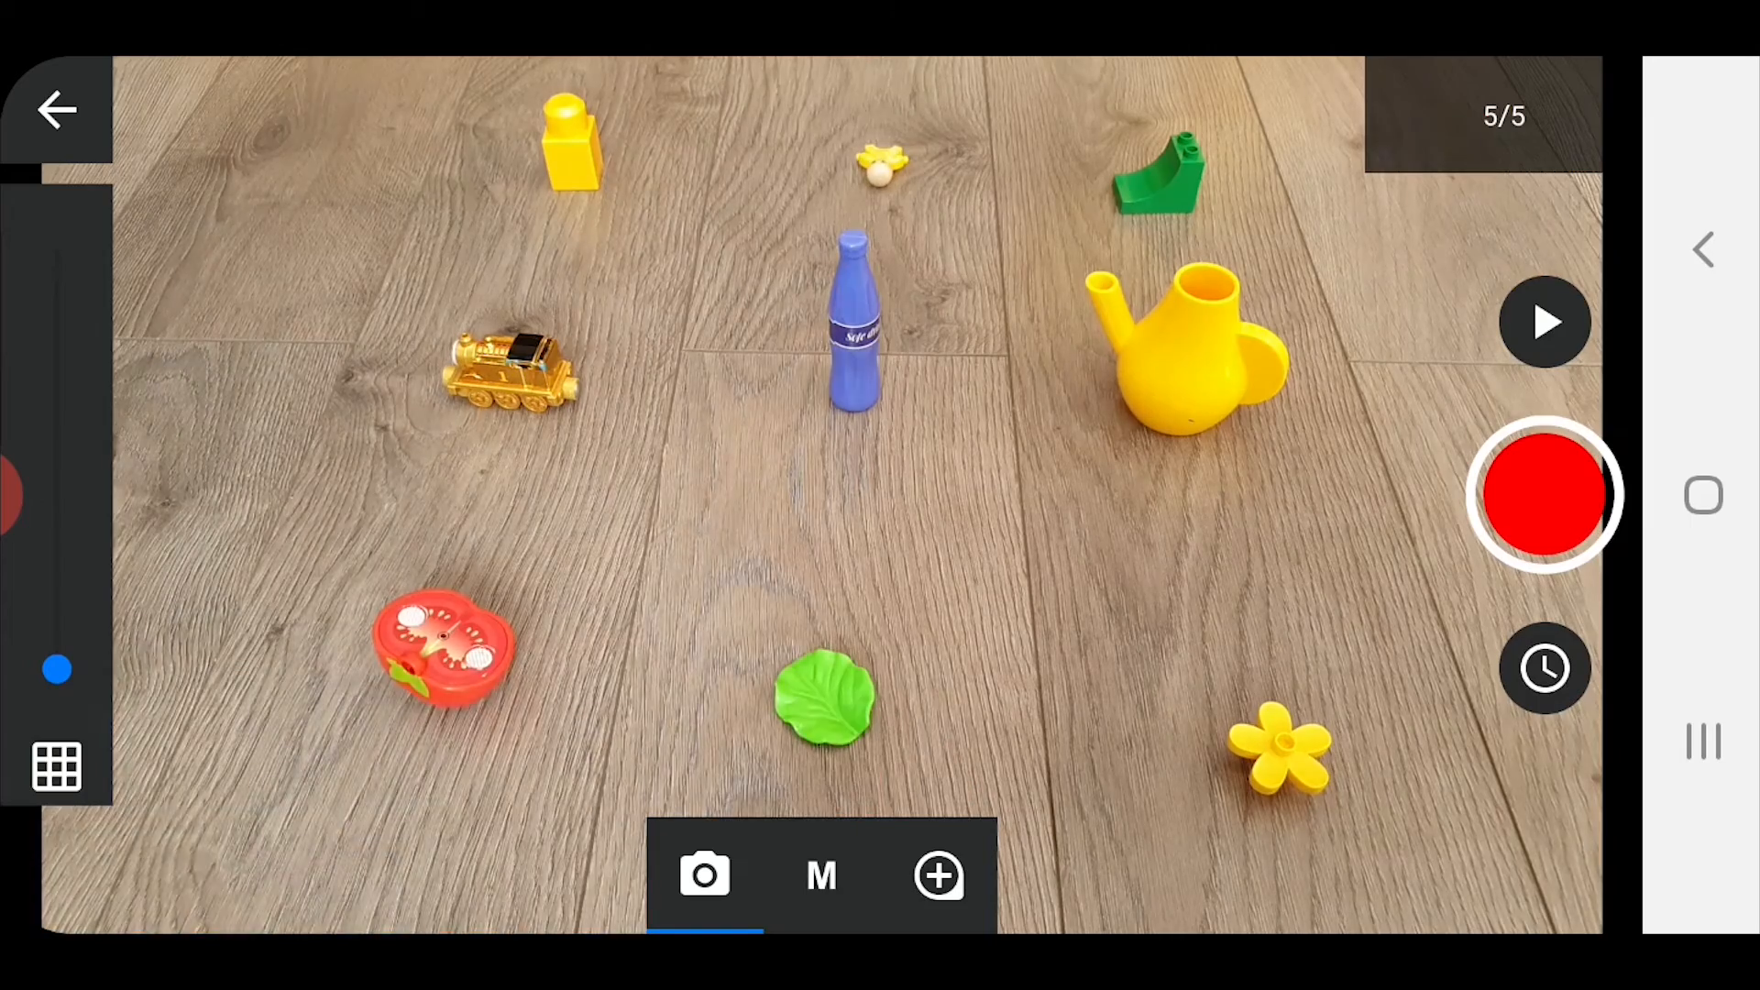
{"action": "left_click", "coordinate": [1546, 495]}
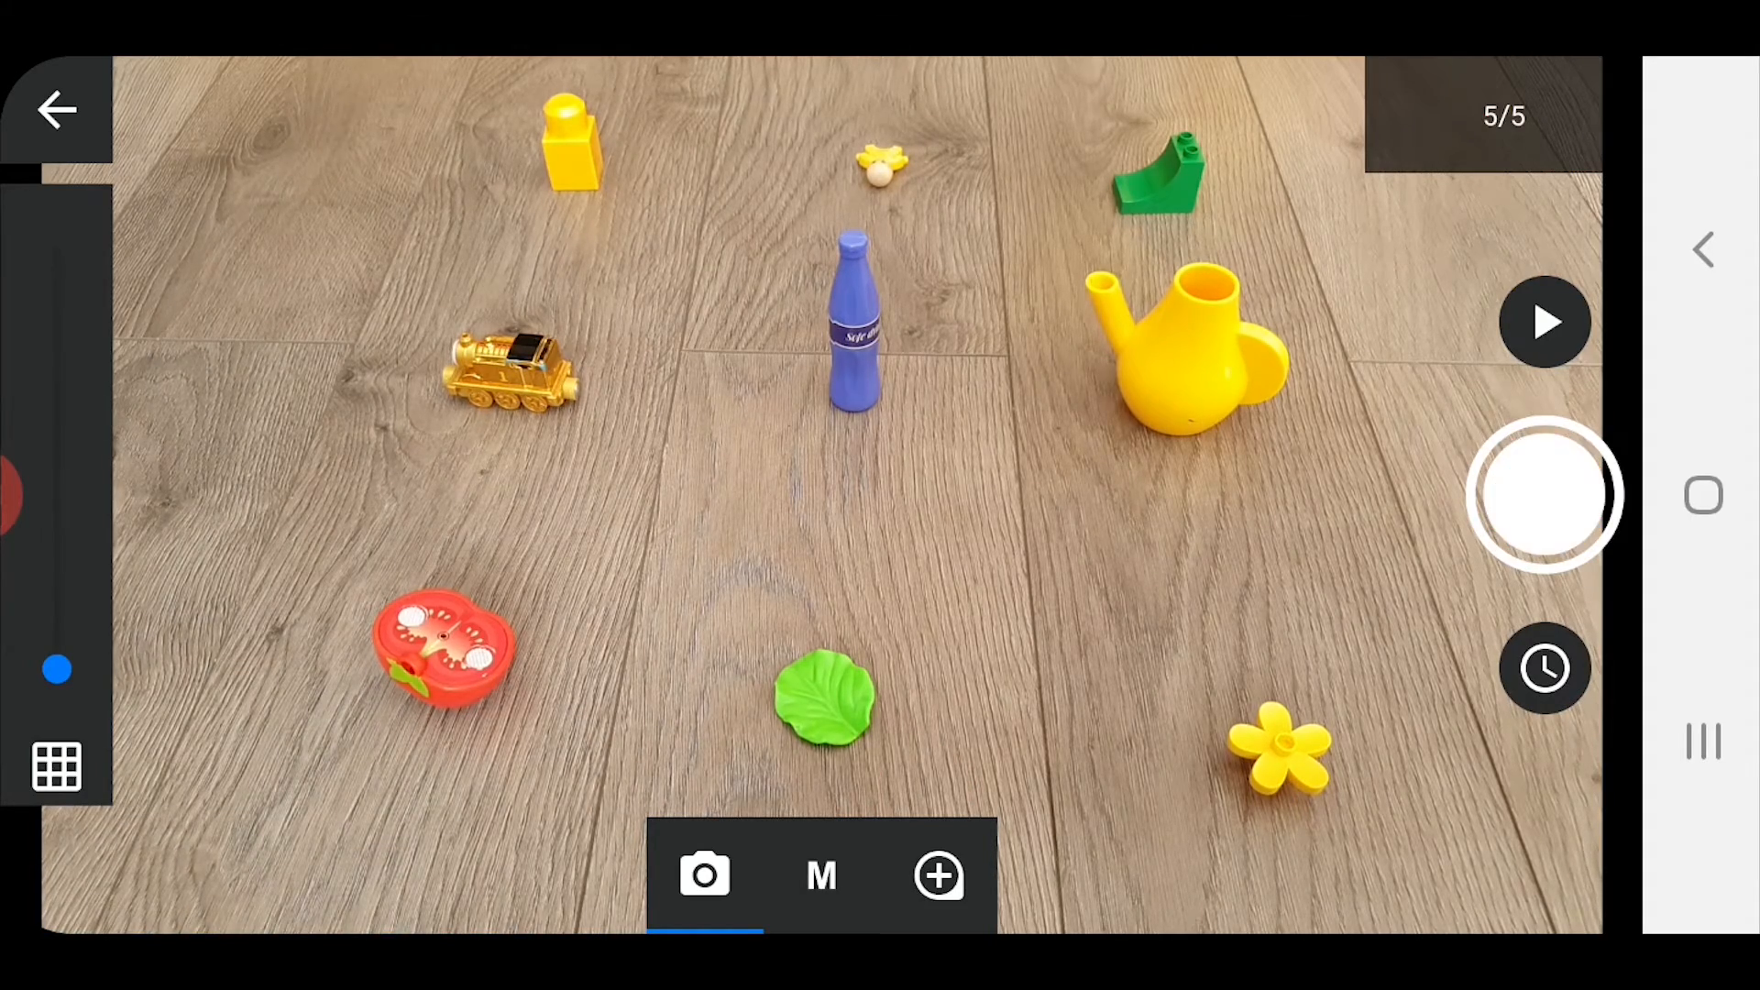
Step: Capture the remaining frames as toys become a figure, red cone, green train and blue brick, reaching eleven frames
{"action": "left_click", "coordinate": [1543, 495]}
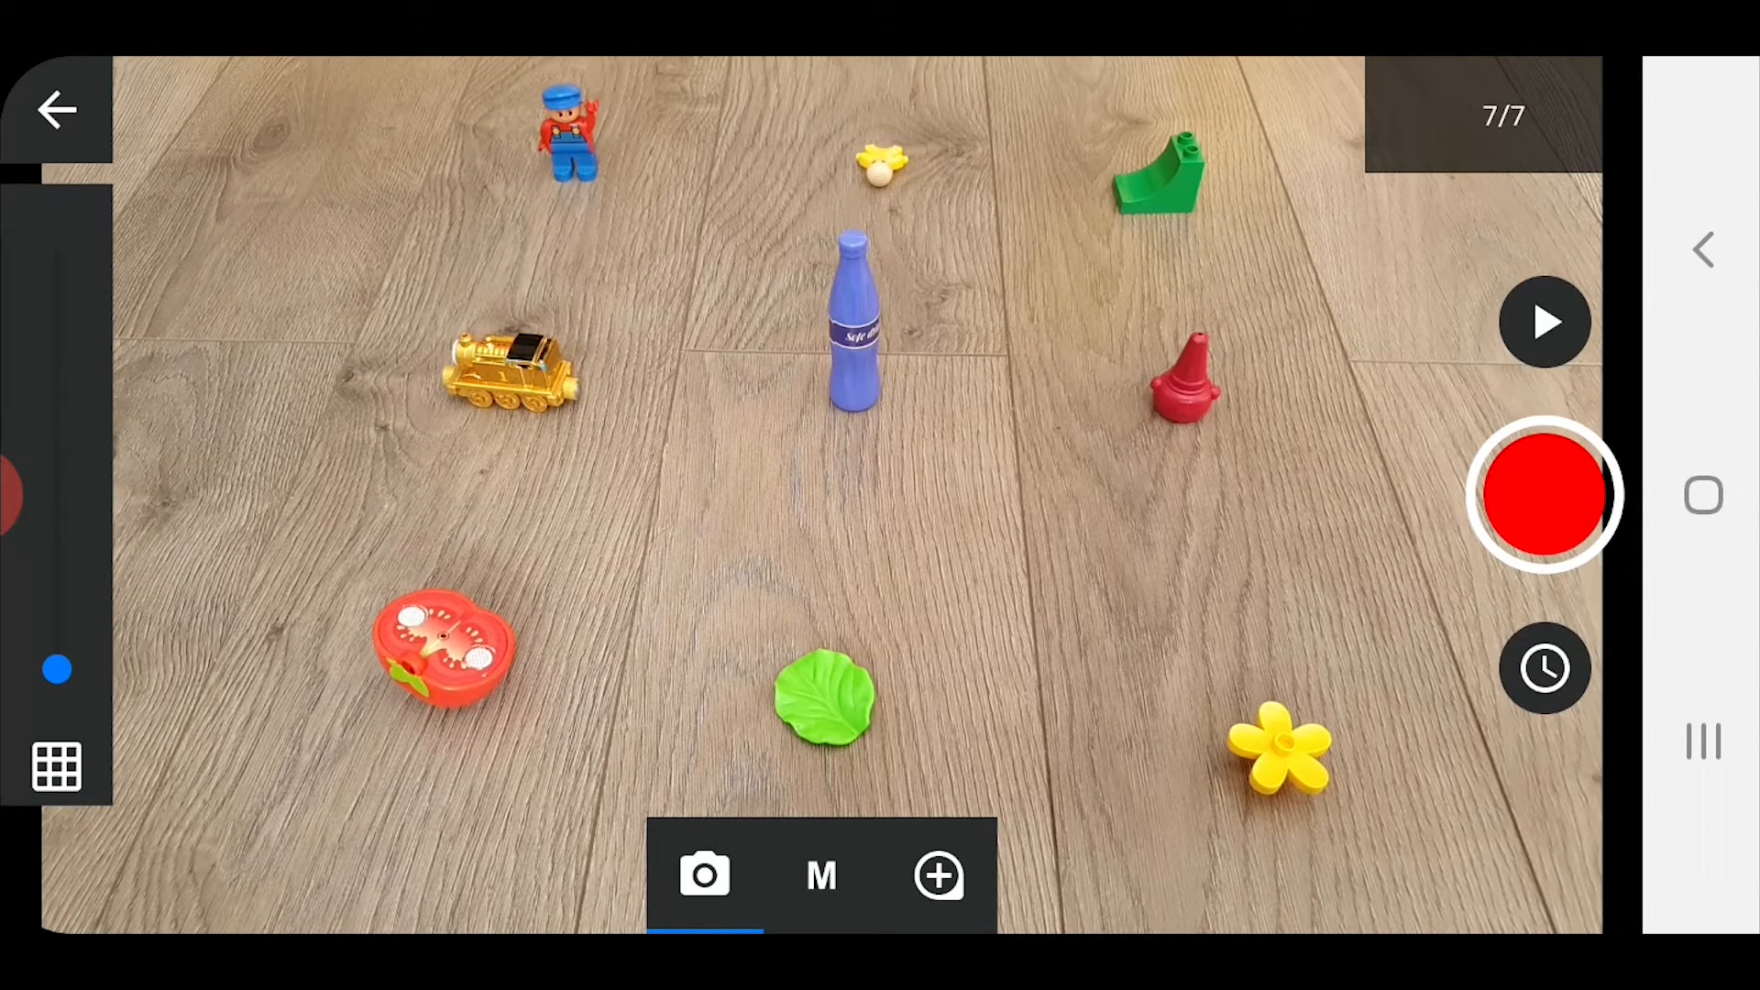
{"action": "left_click", "coordinate": [1544, 495]}
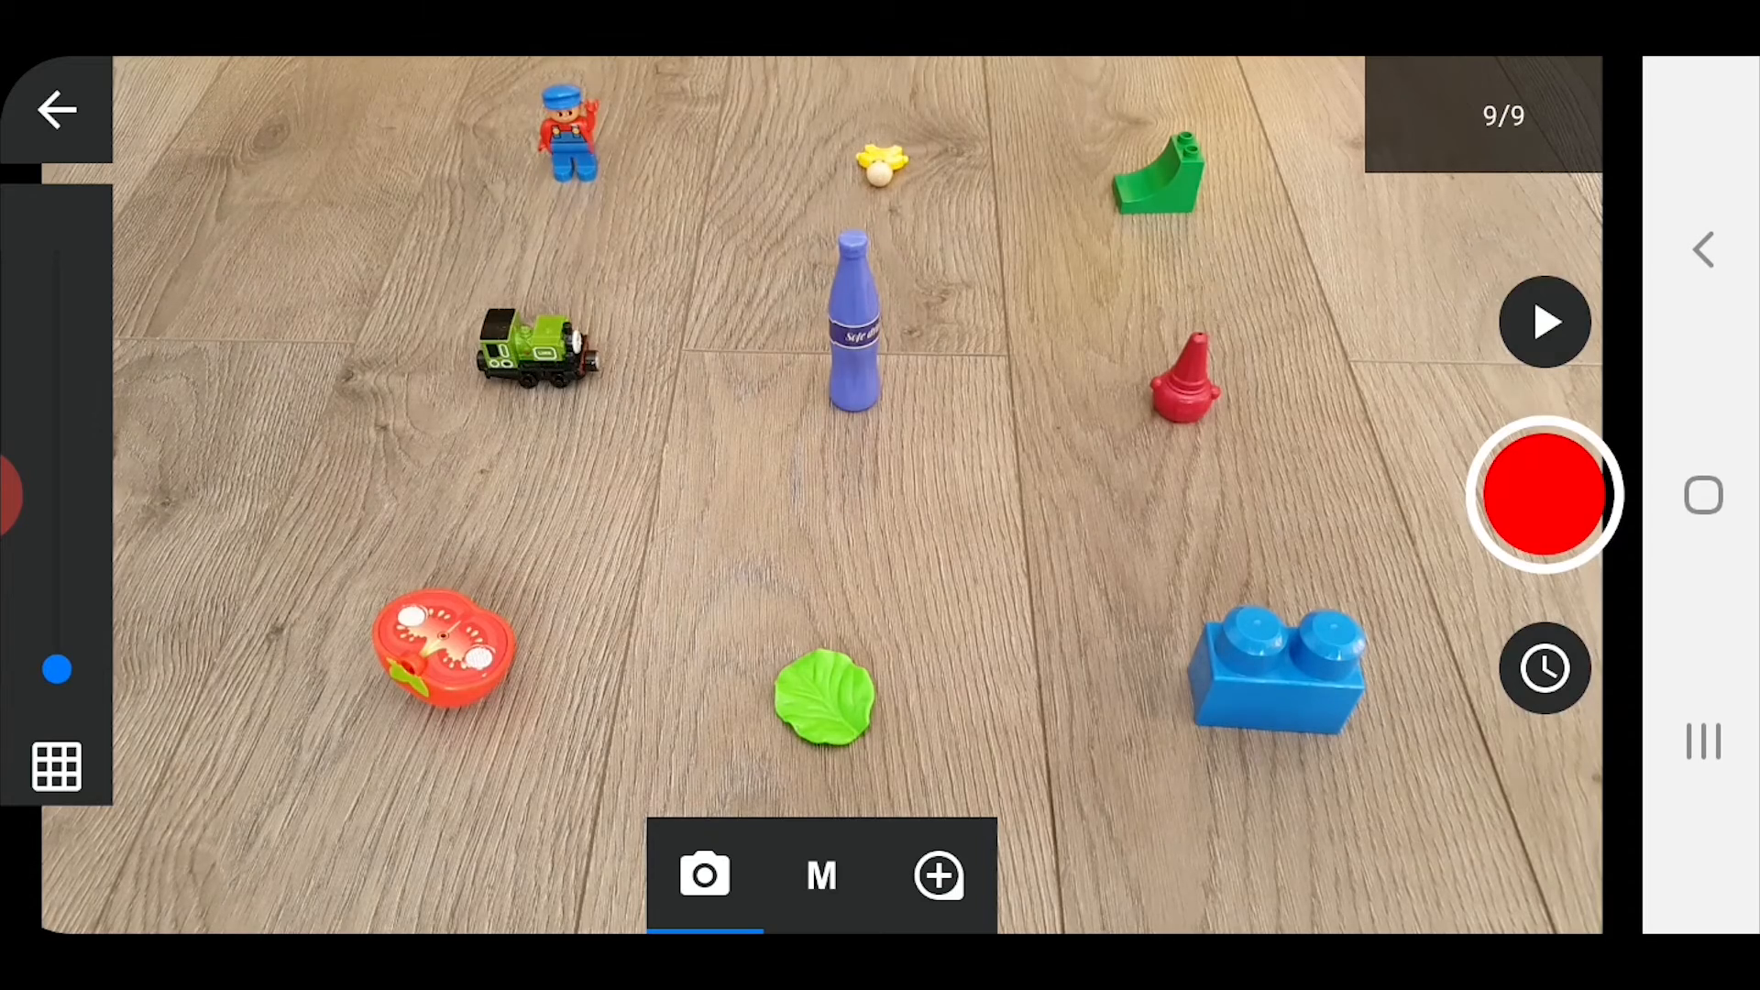
{"action": "left_click", "coordinate": [1544, 495]}
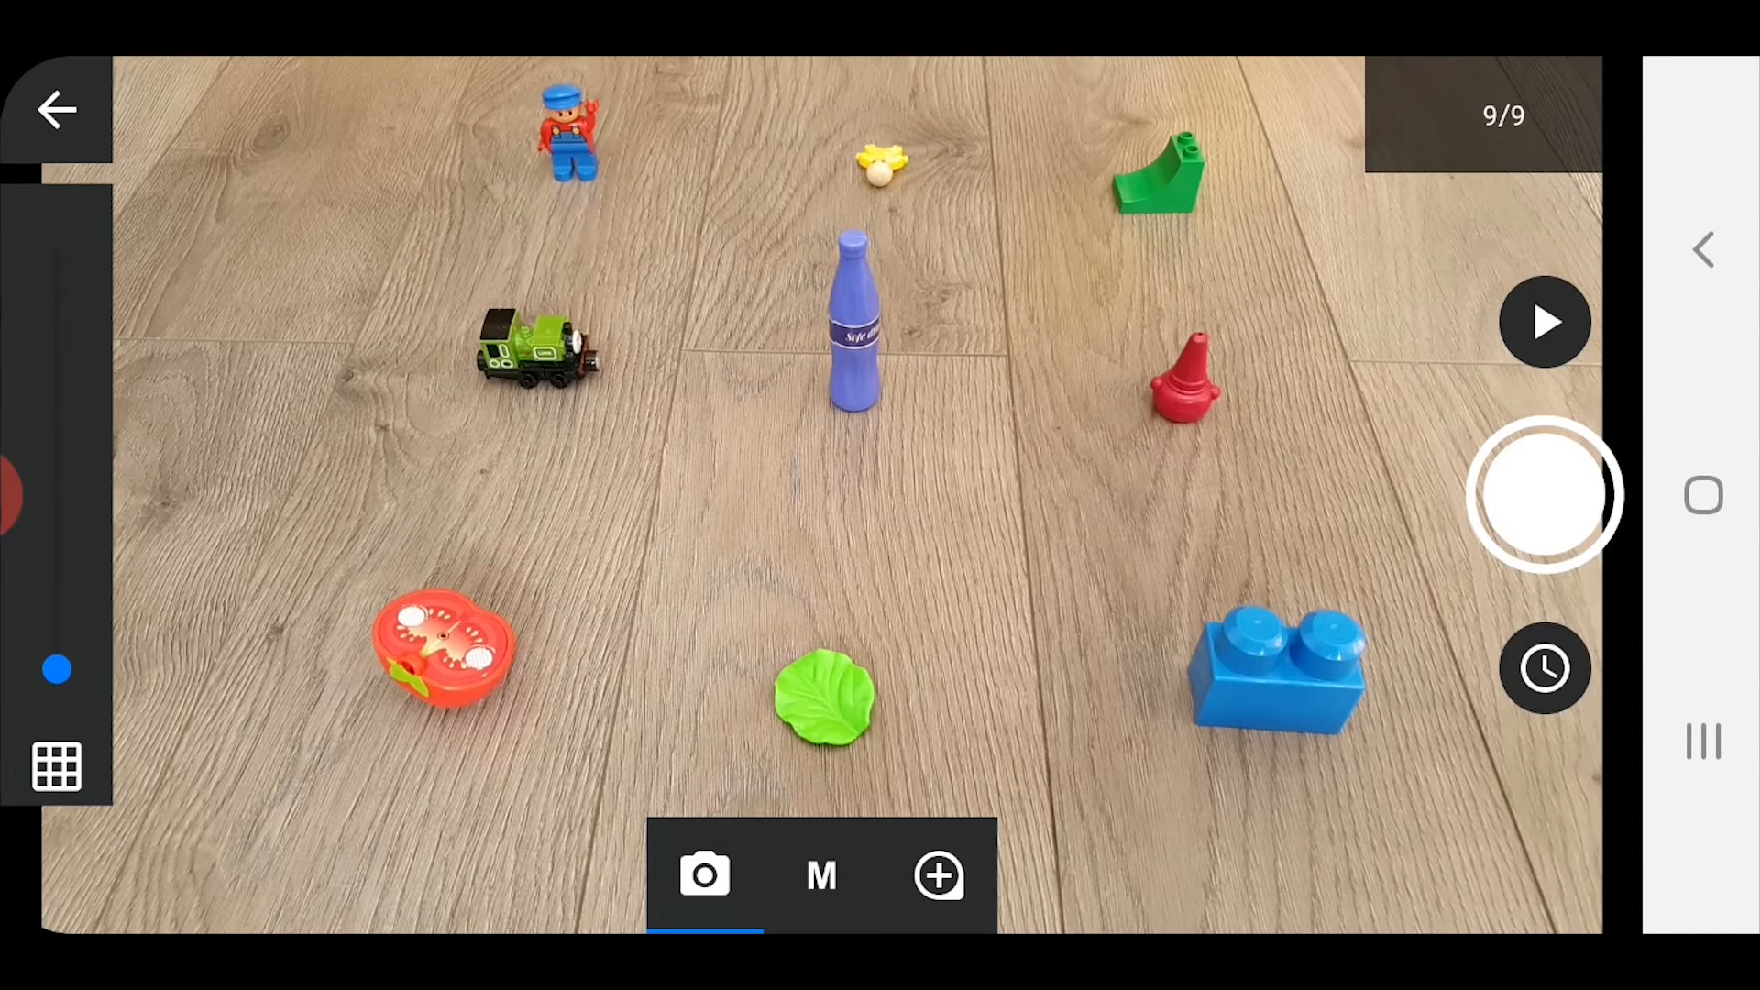
{"action": "left_click", "coordinate": [1543, 495]}
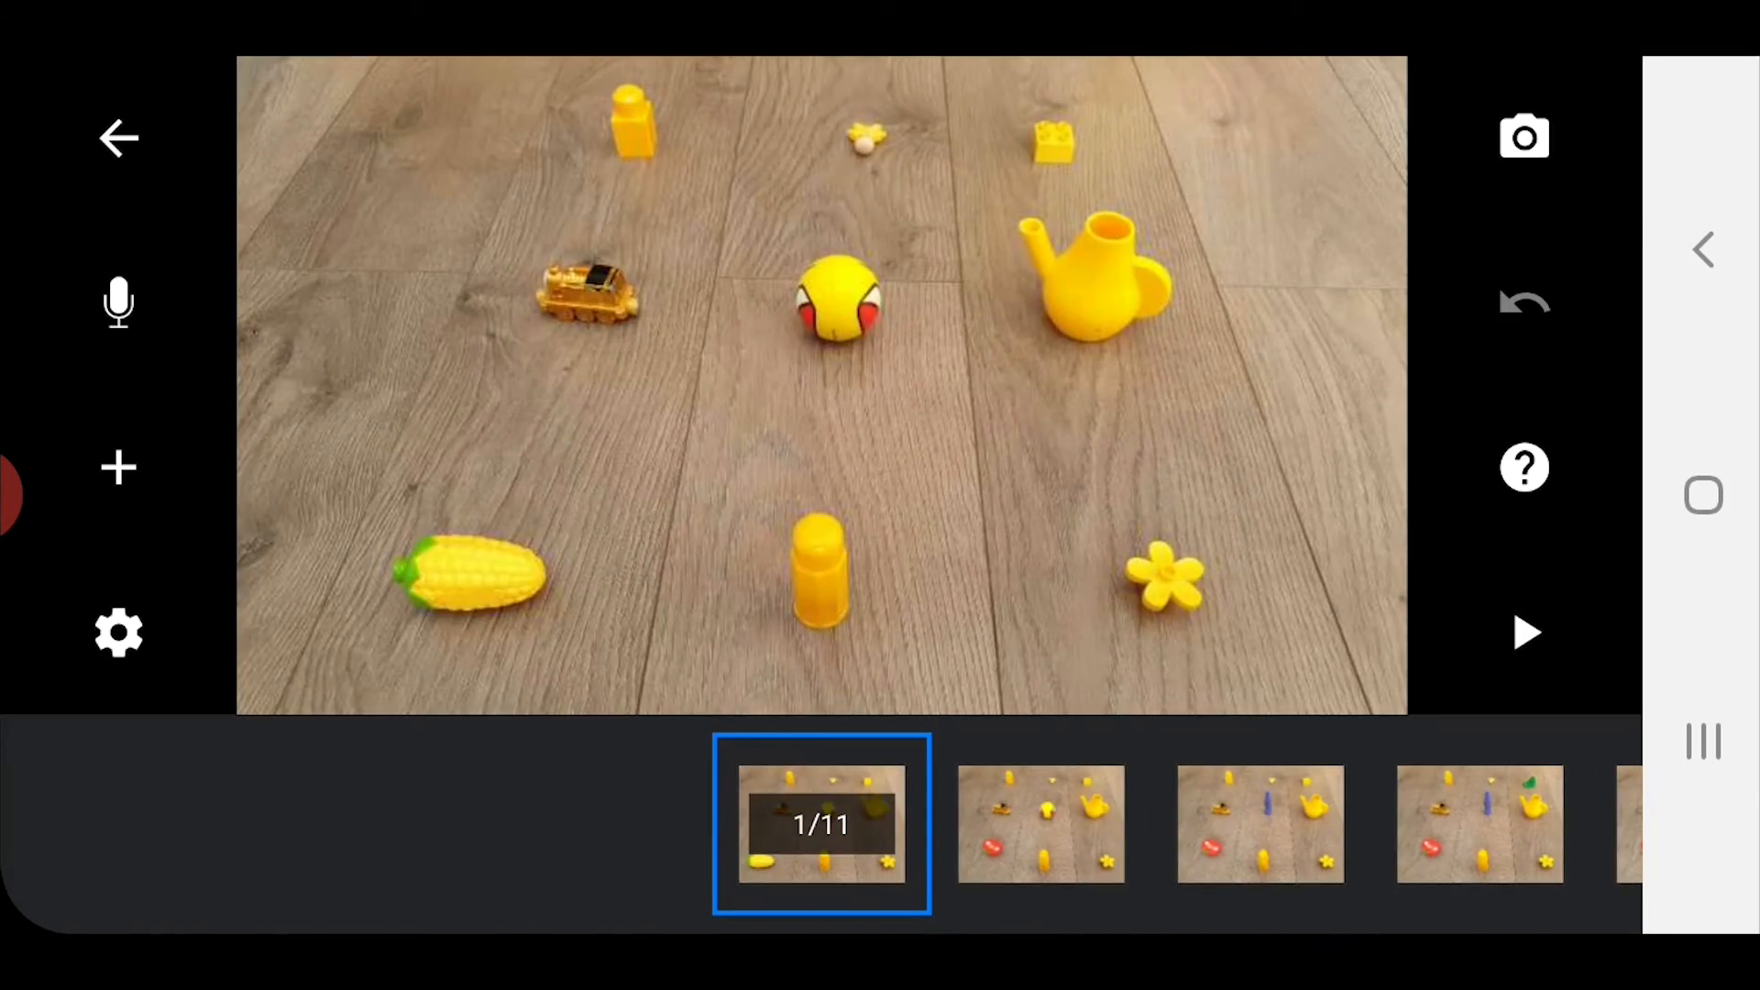
Step: Play back the eleven-frame animation at 6 fps to check it, then stop
{"action": "left_click", "coordinate": [1523, 633]}
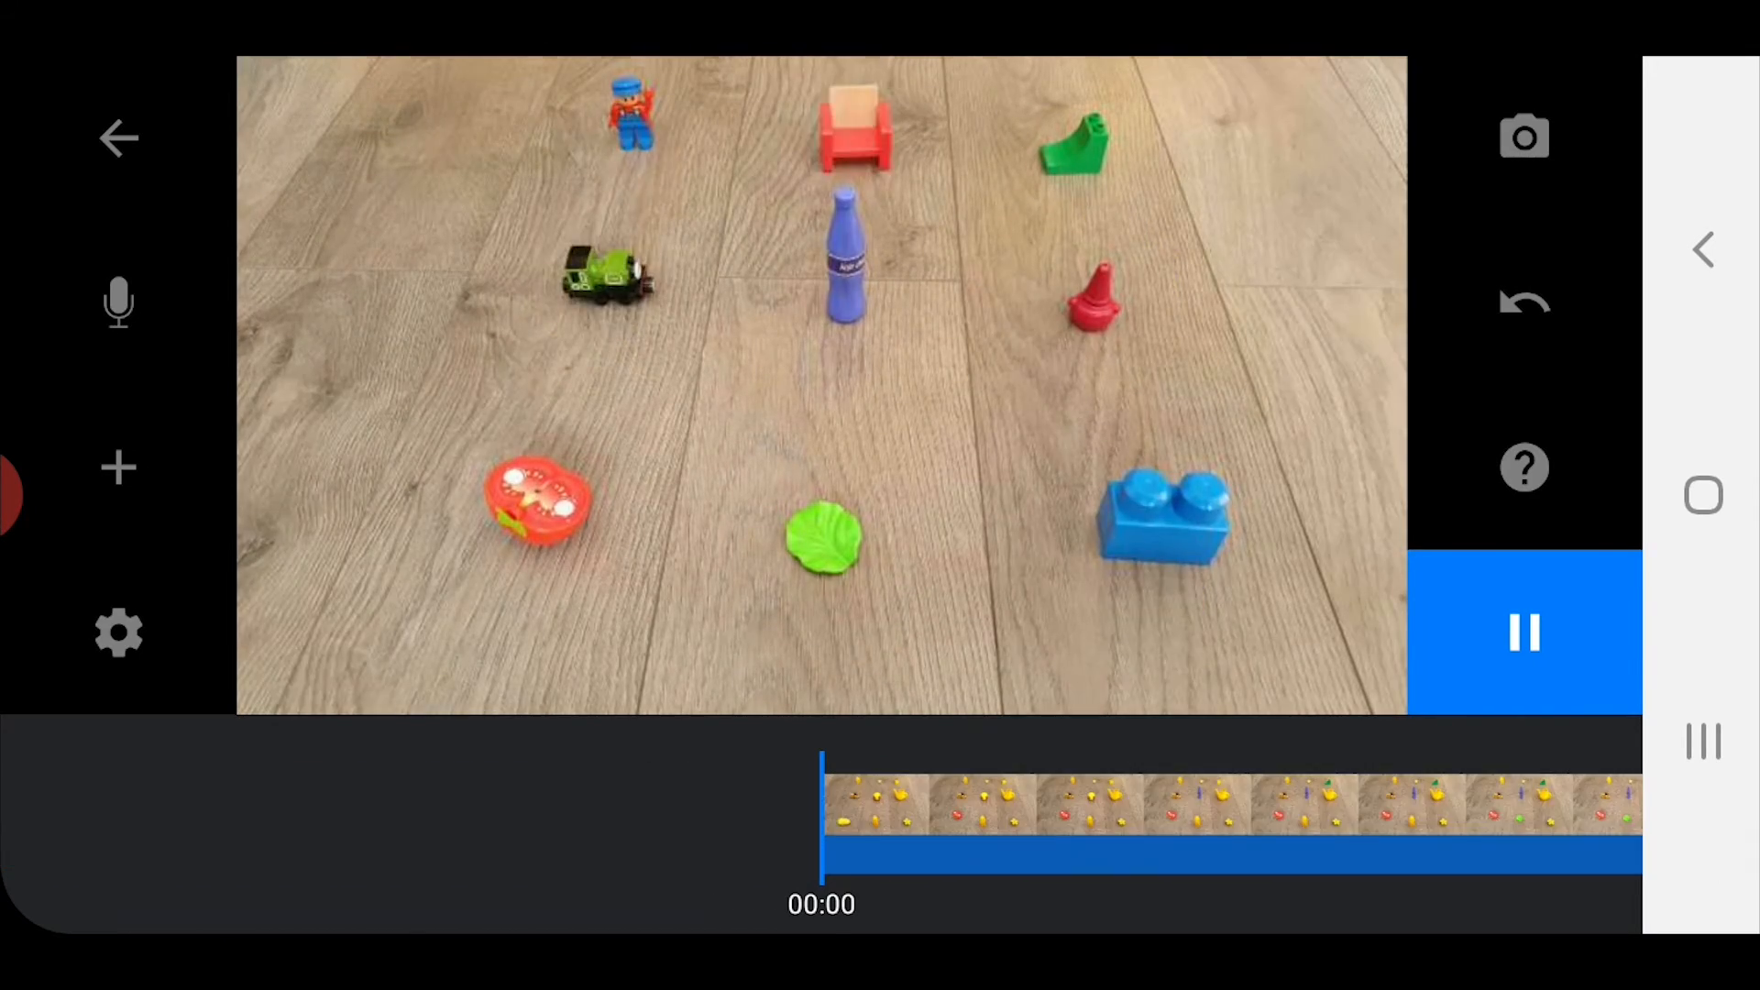
{"action": "left_click", "coordinate": [1523, 631]}
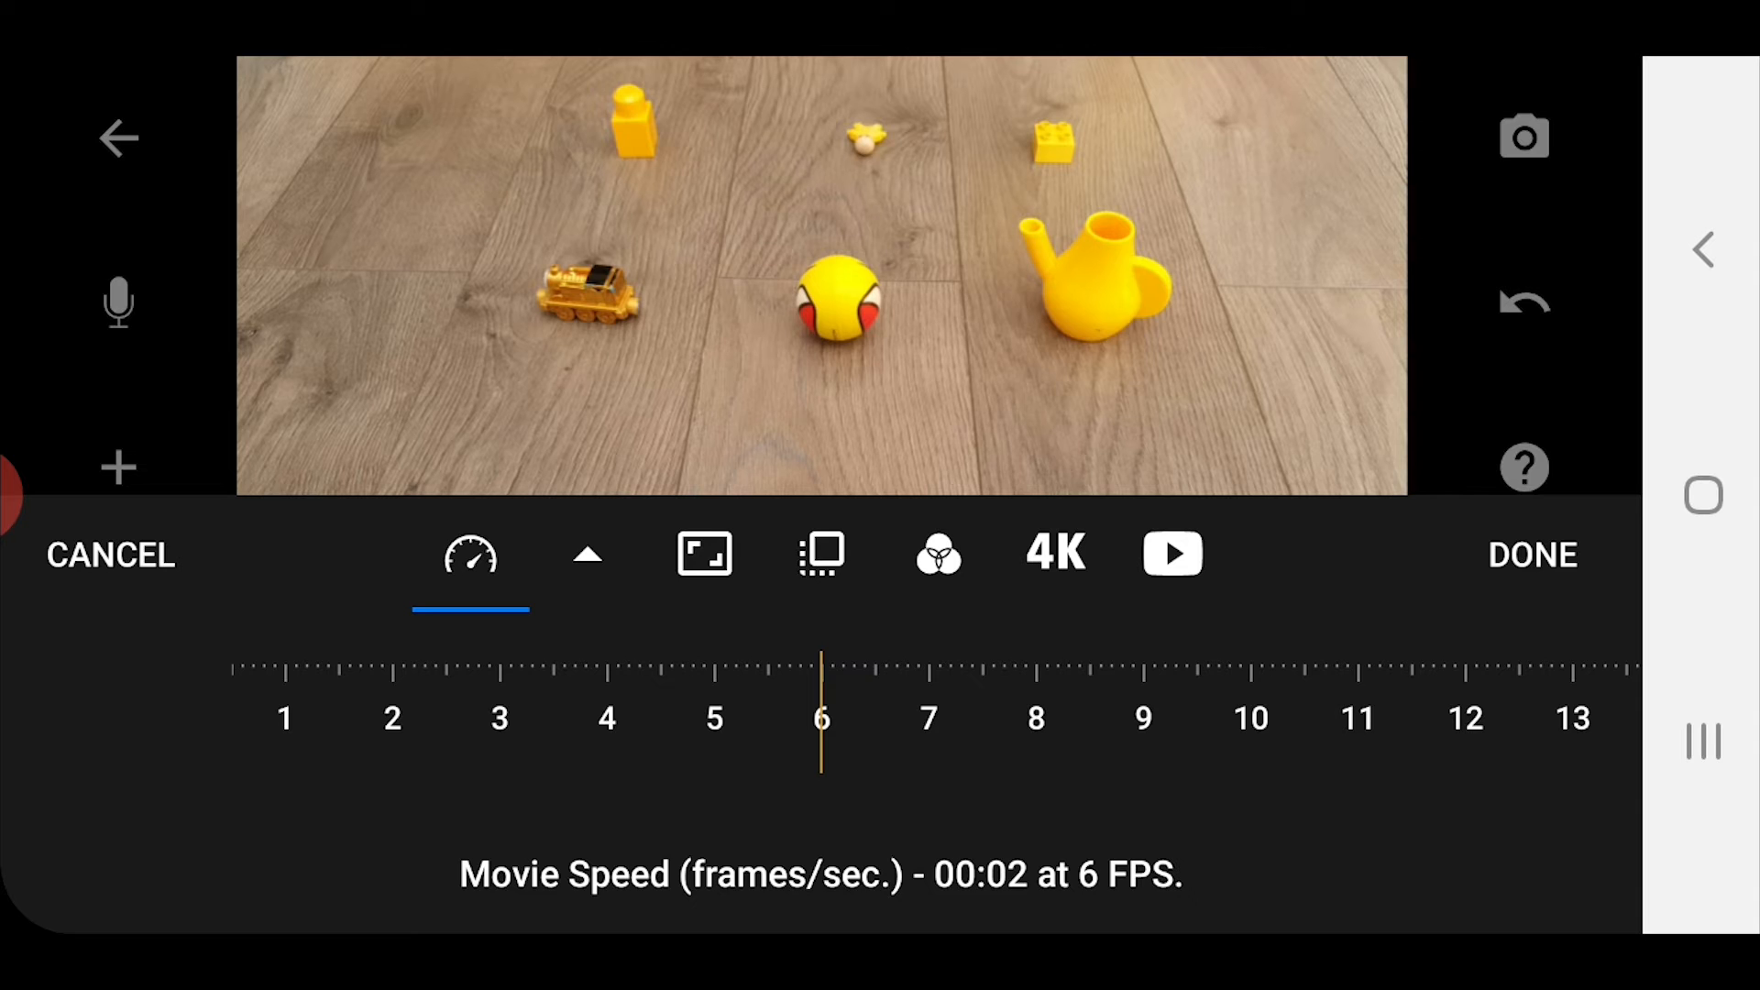
Step: Confirm the movie speed settings and play the eleven frames through again
{"action": "left_click", "coordinate": [110, 554]}
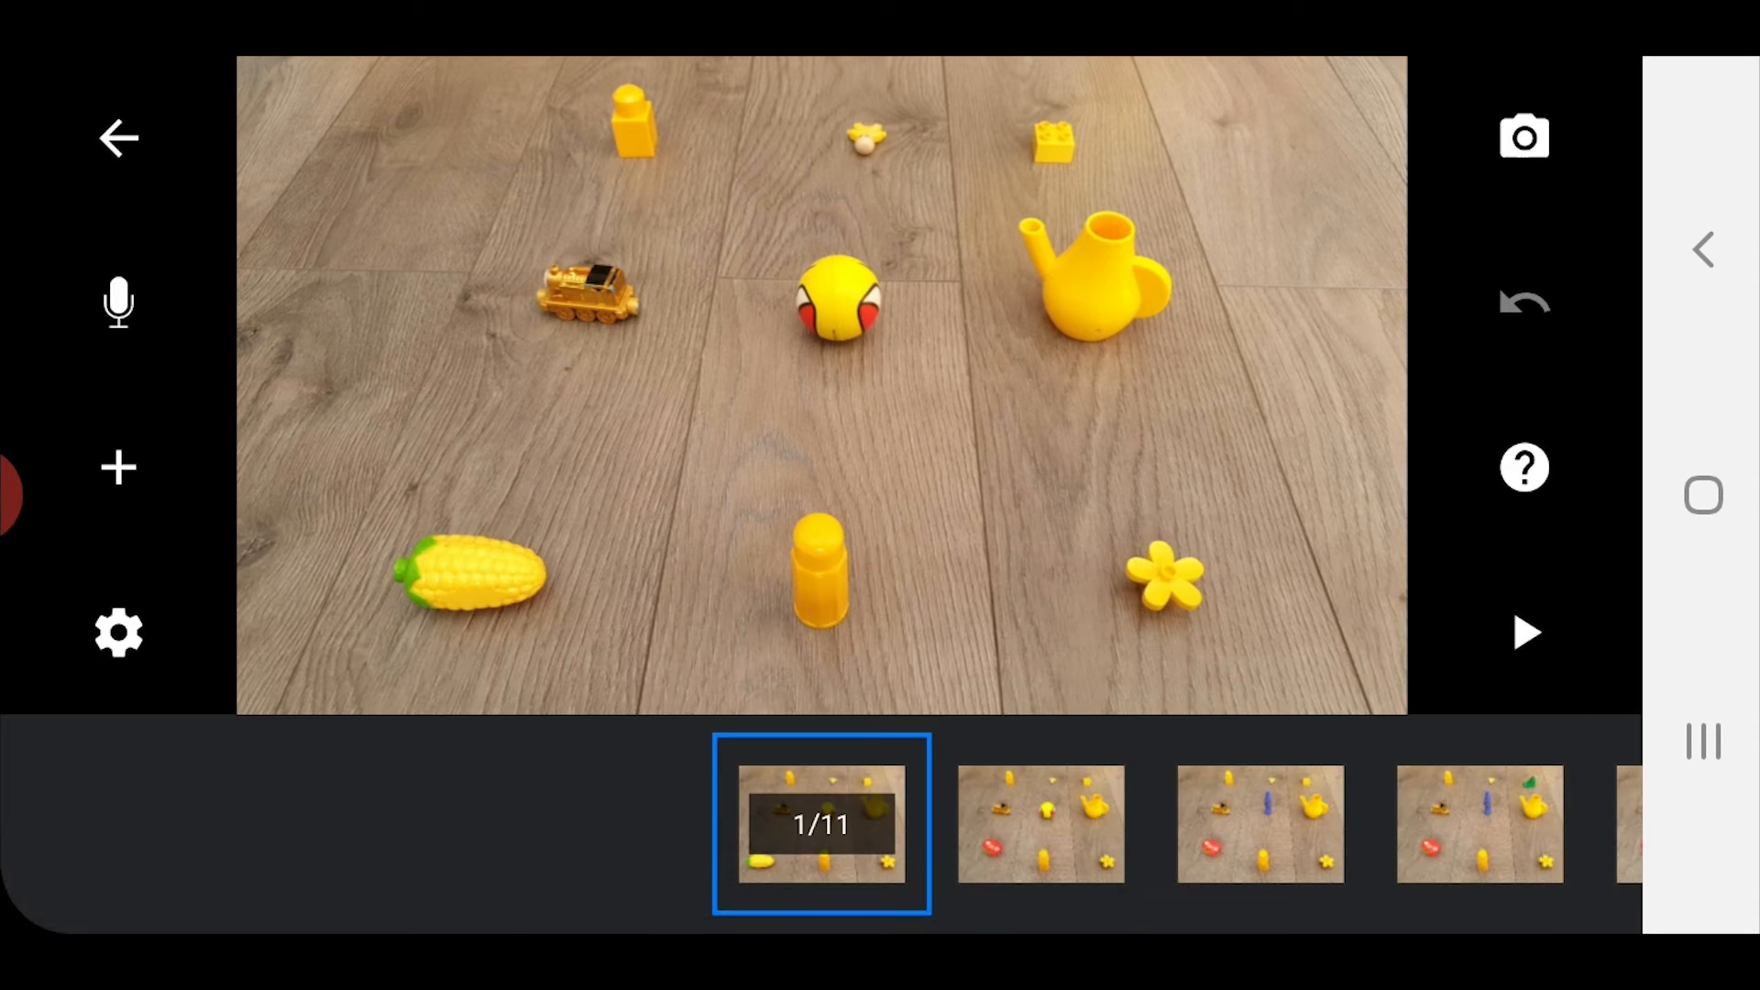
{"action": "left_click", "coordinate": [1523, 632]}
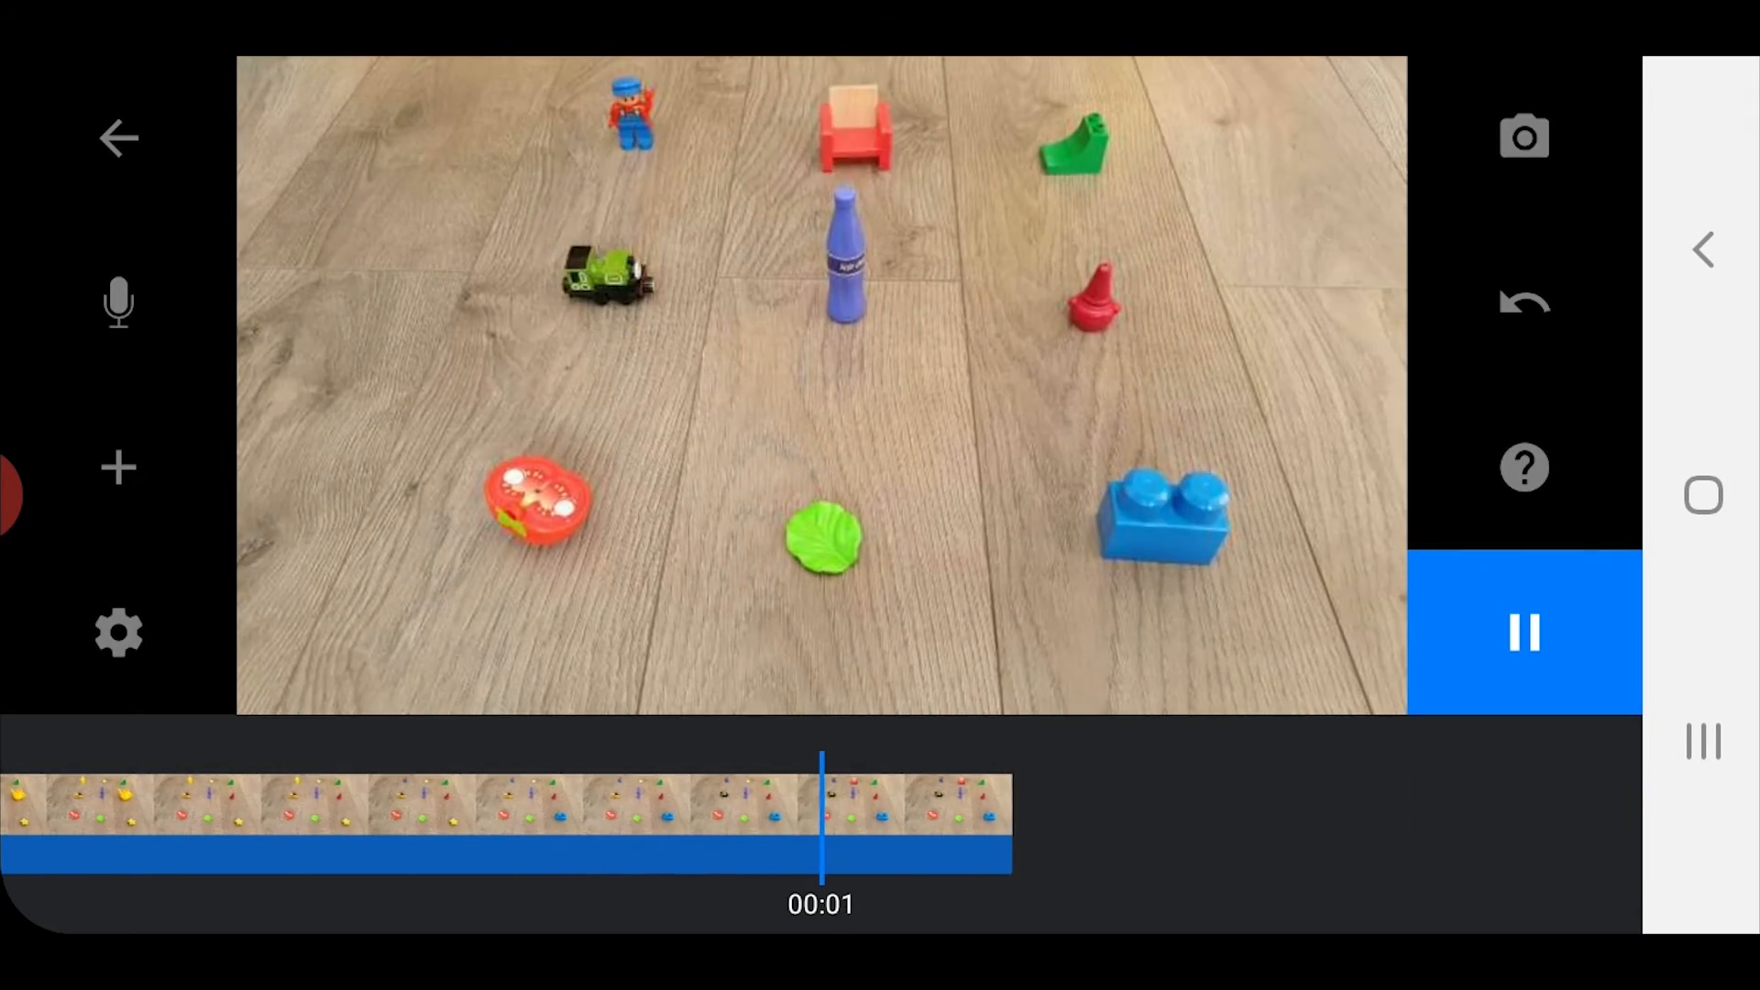
{"action": "left_click", "coordinate": [1523, 633]}
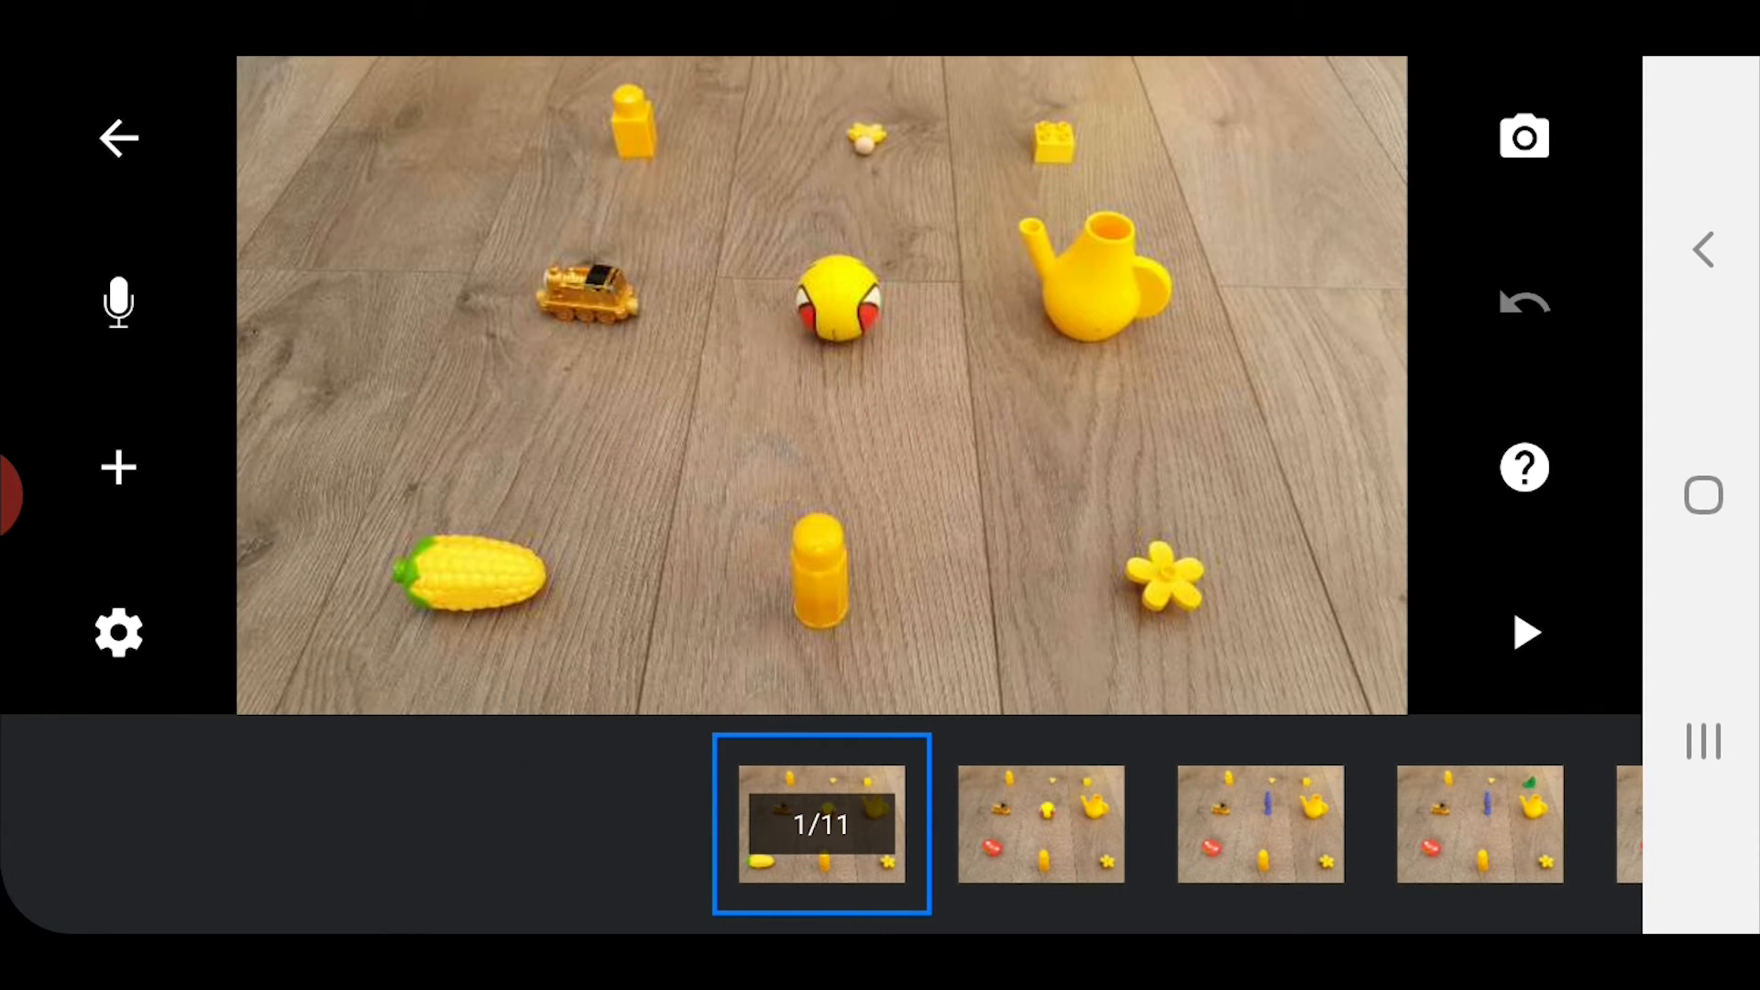
Step: Choose the first frame to copy the sequence, extending the movie to 21 frames
{"action": "left_click", "coordinate": [821, 824]}
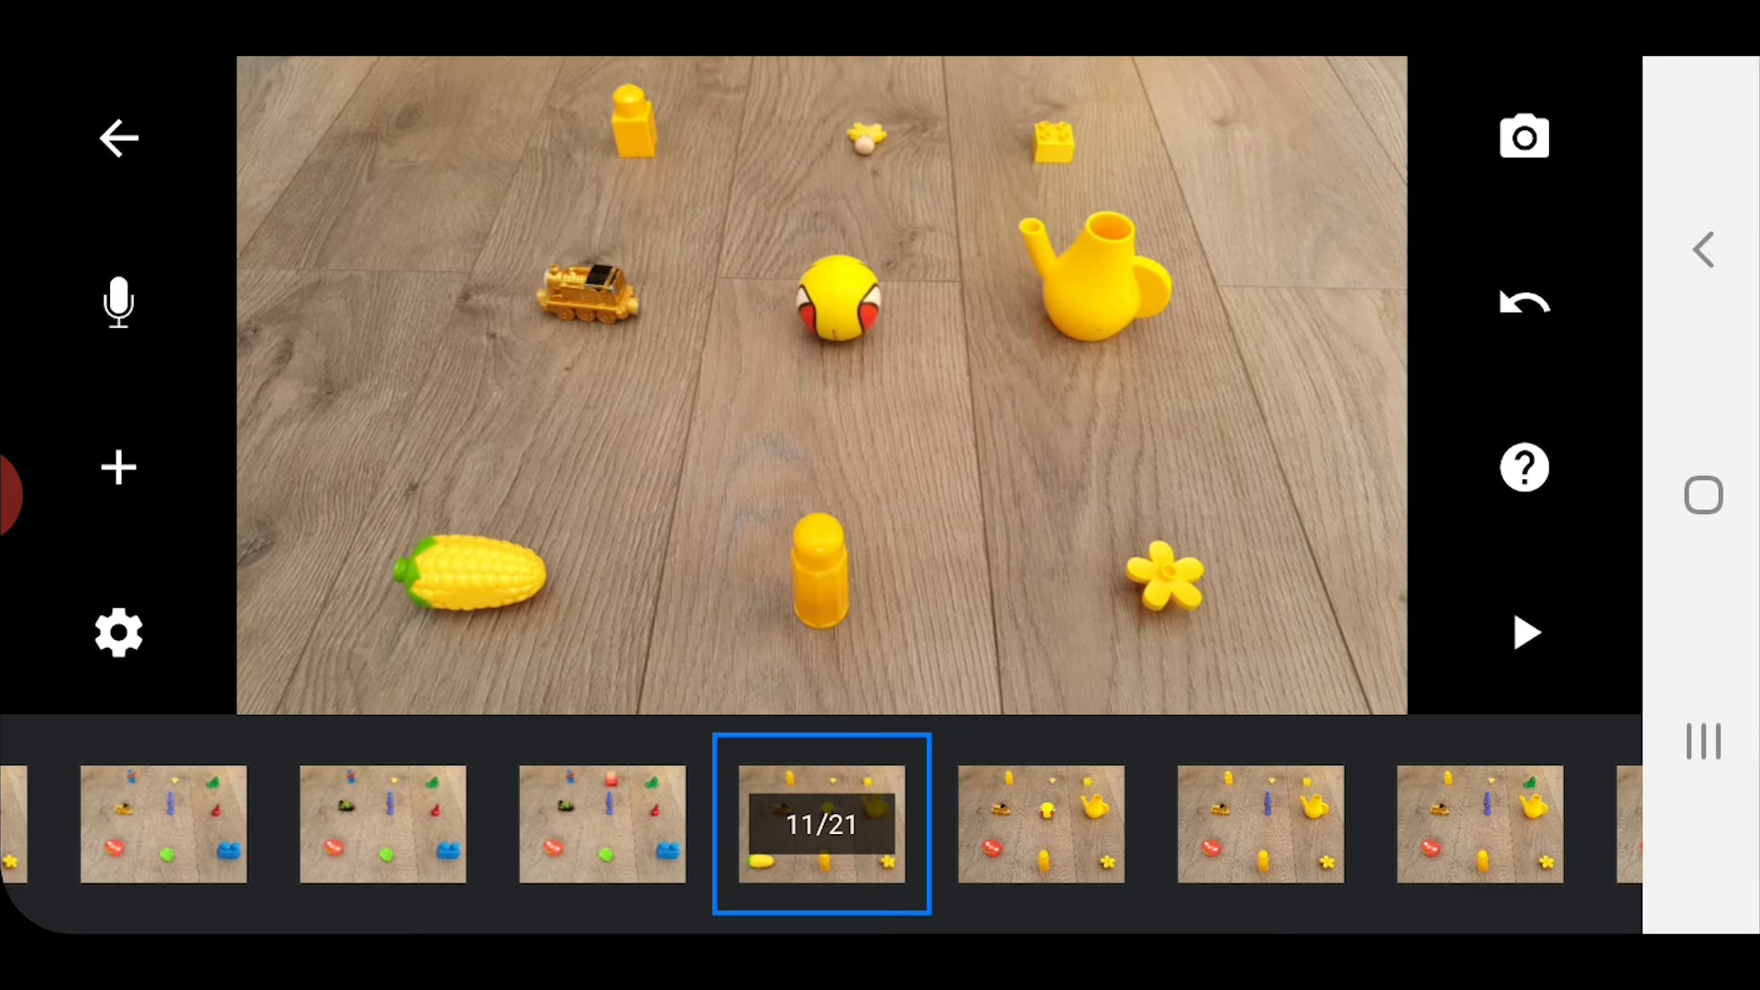
{"action": "left_click", "coordinate": [822, 825]}
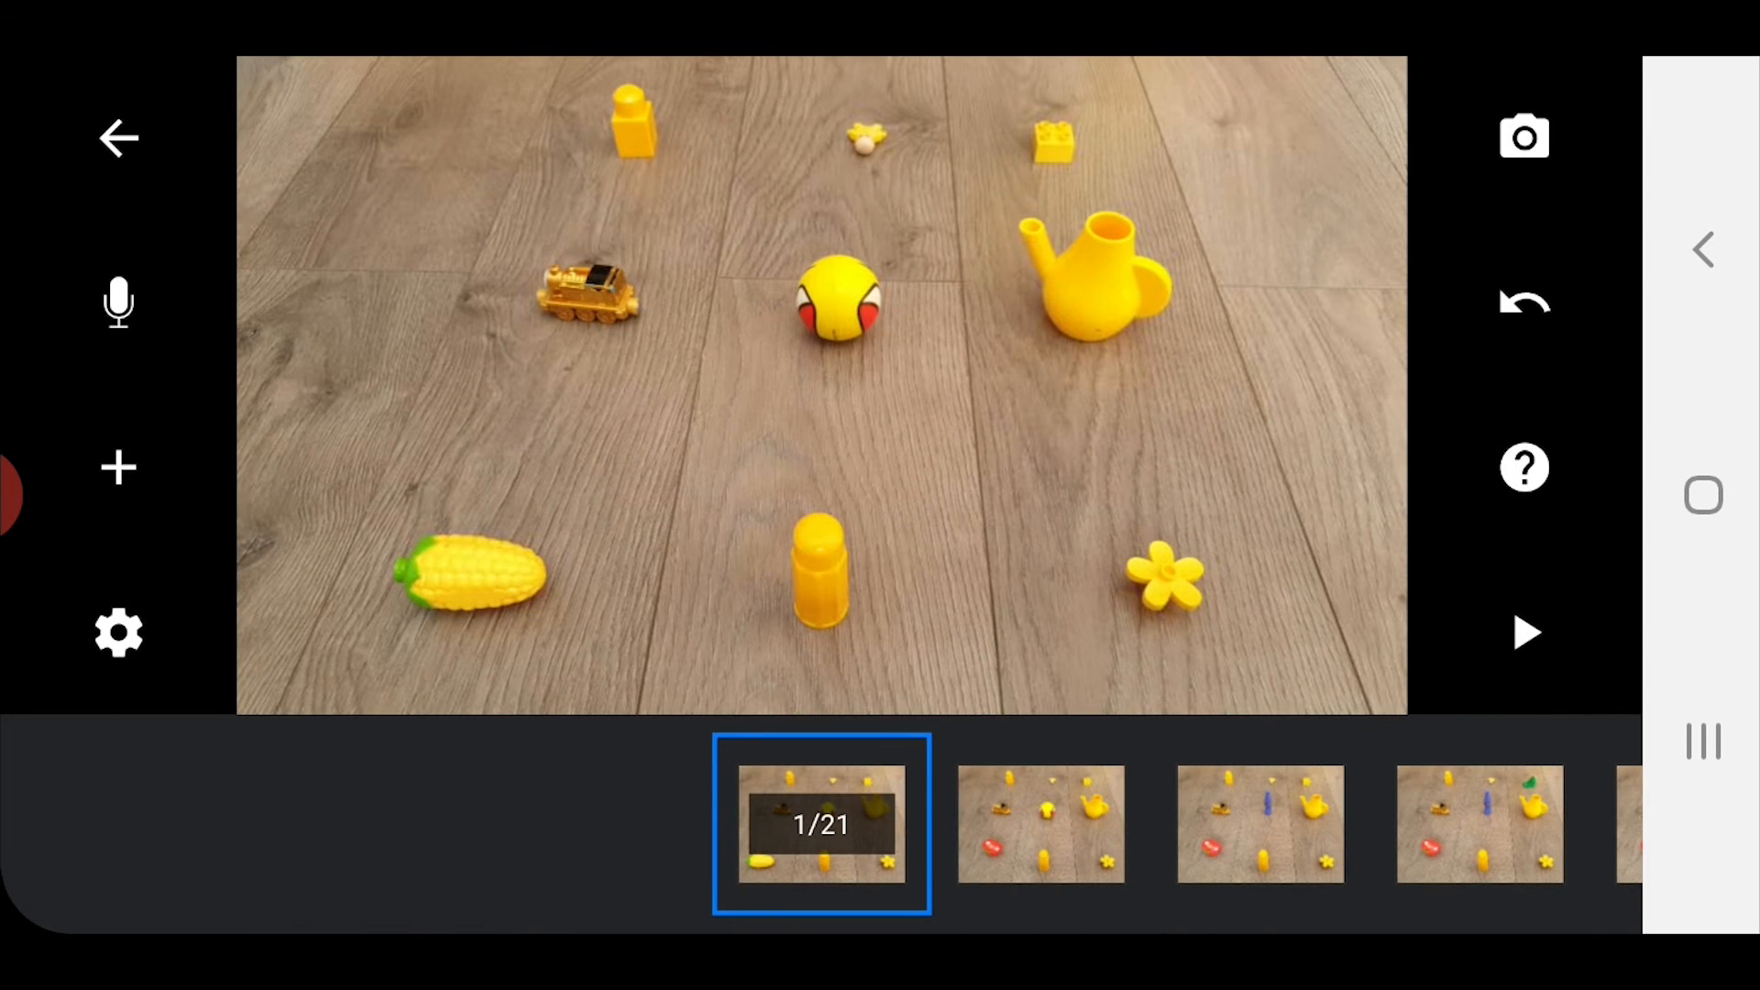
{"action": "left_click", "coordinate": [1523, 632]}
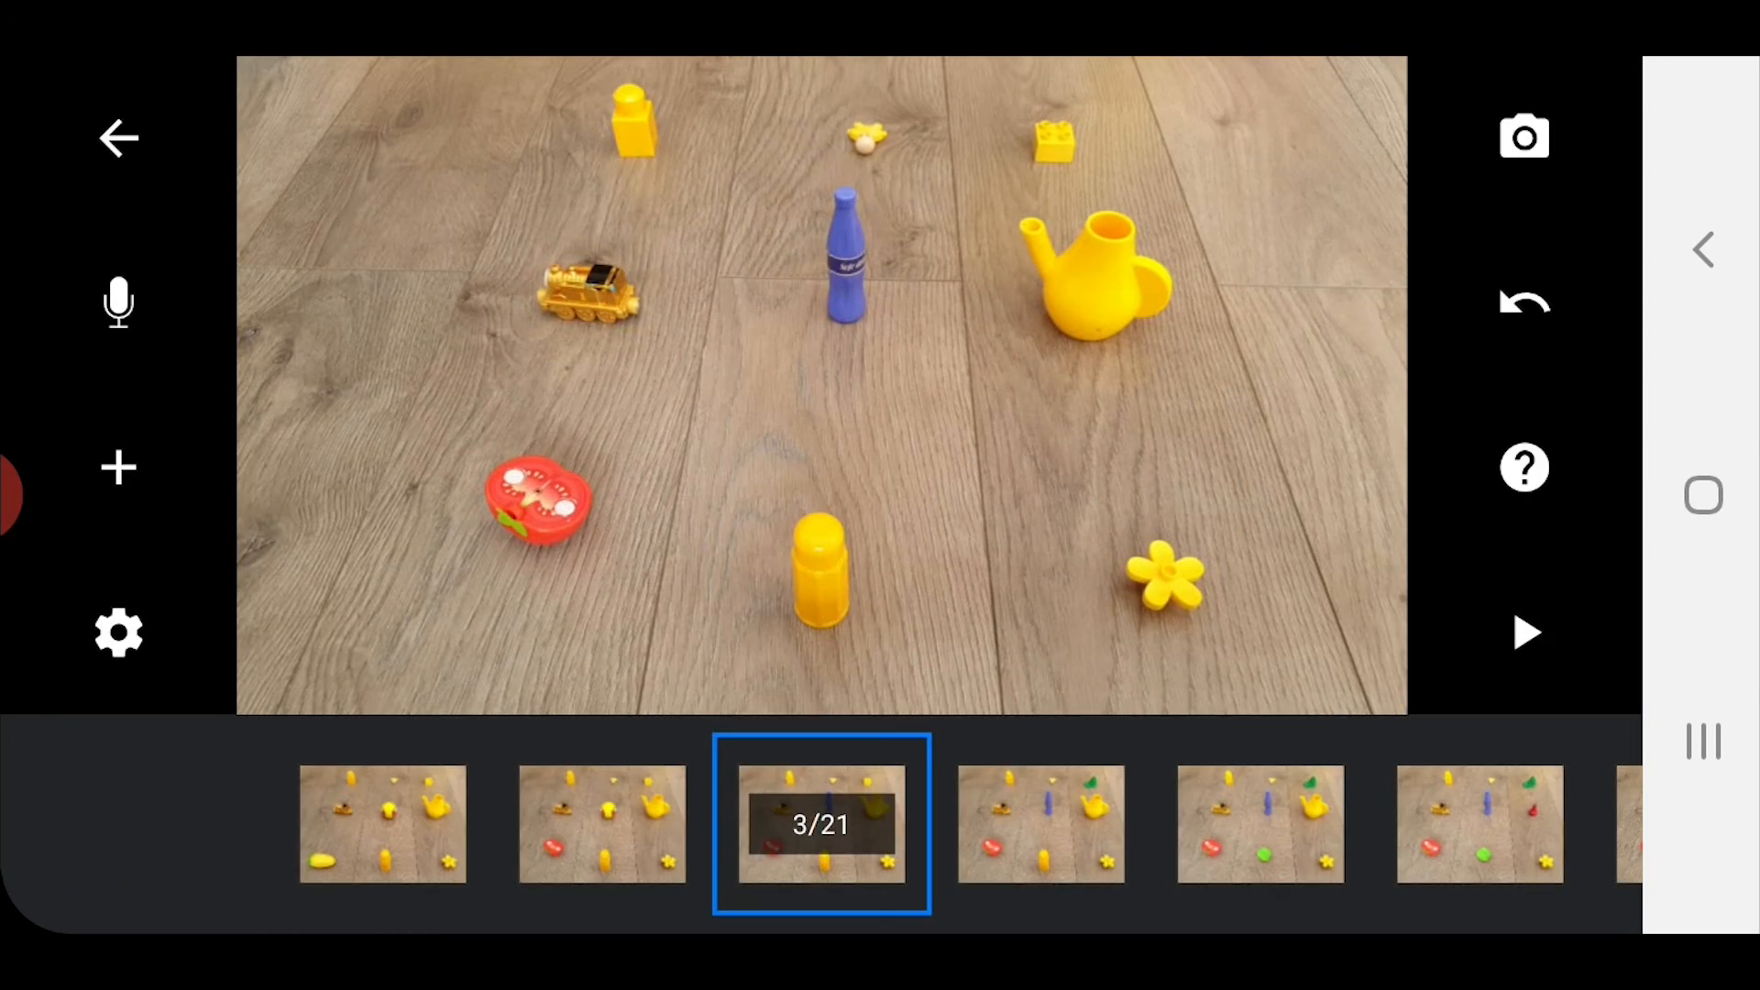
Step: Remove the extra frame so the movie holds 20 frames
{"action": "left_click", "coordinate": [1524, 633]}
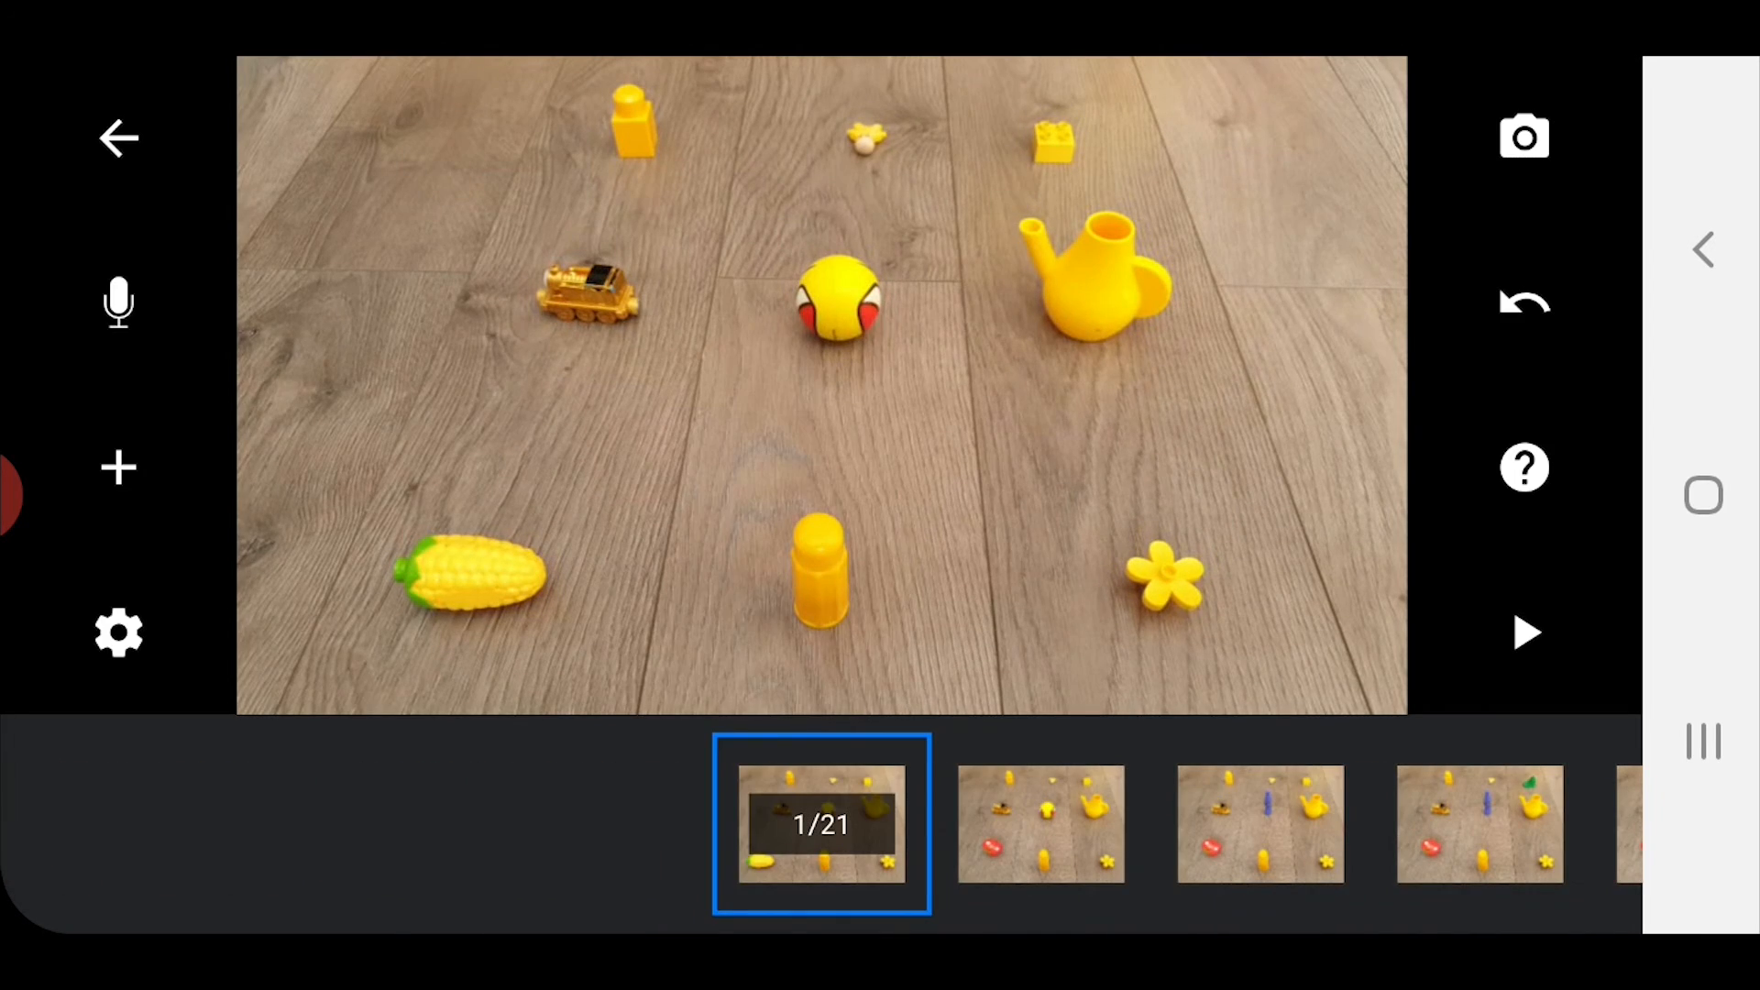
{"action": "scroll", "scroll_direction": "left", "scroll_amount": 3}
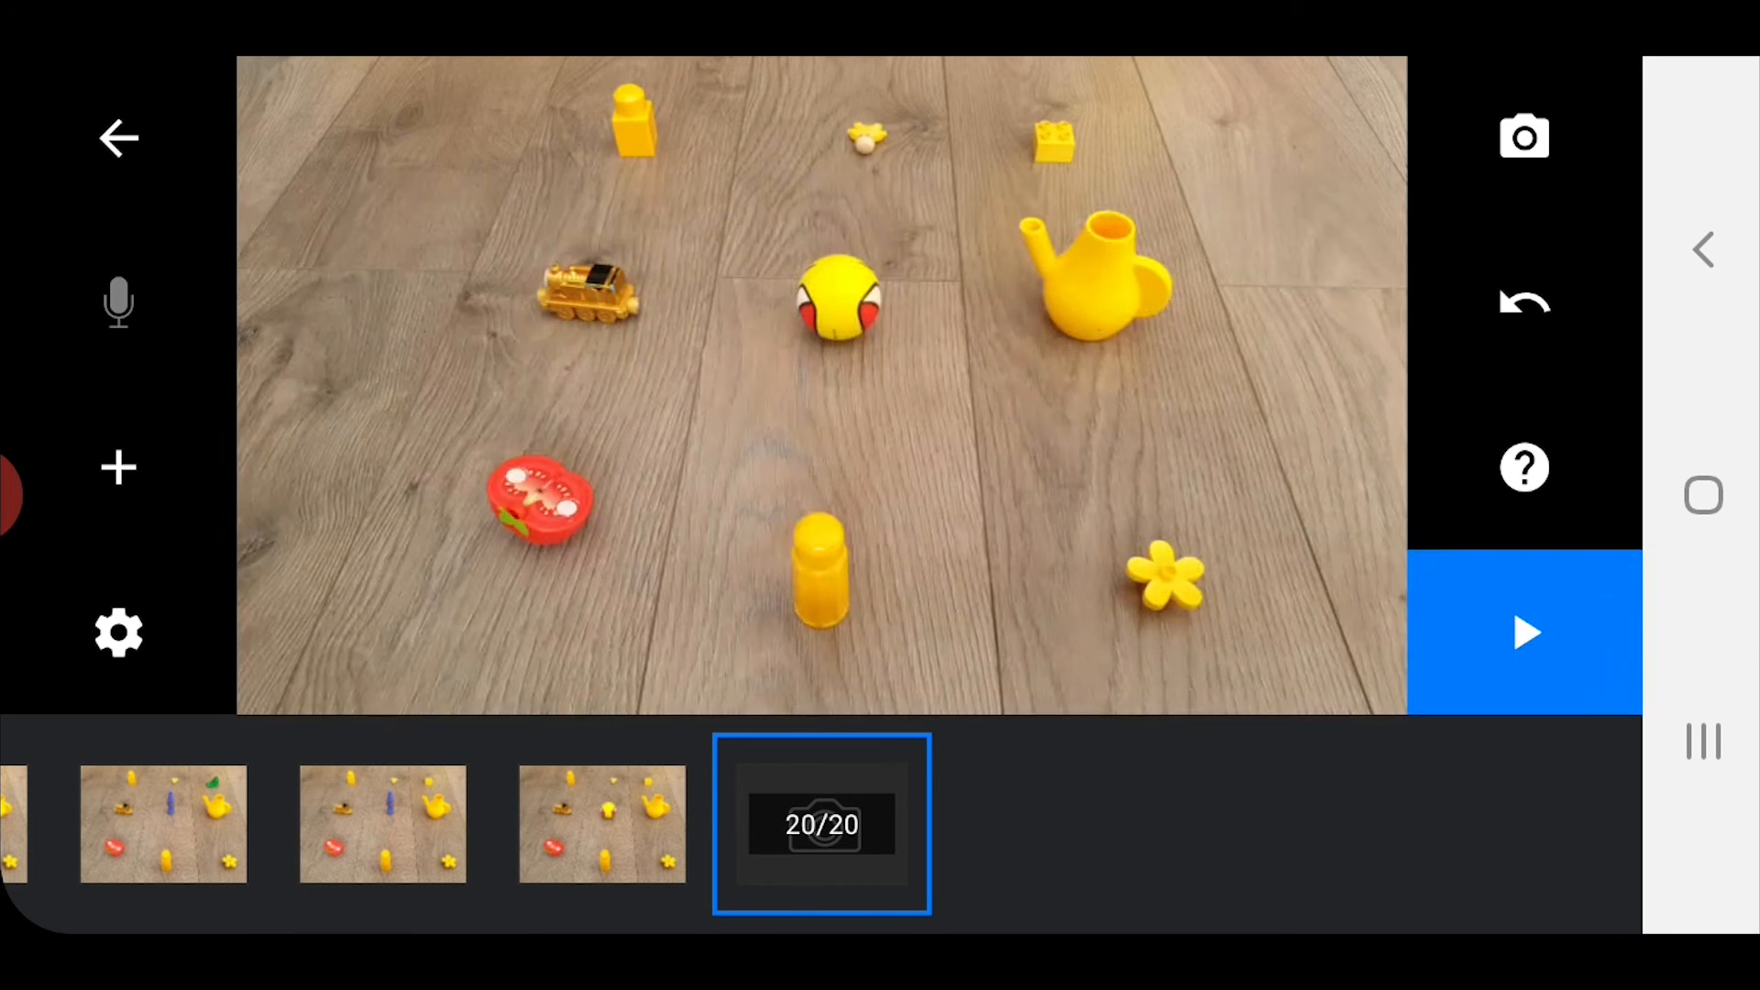
Step: Play back the 20-frame movie, stop it and return to the movie gallery
{"action": "left_click", "coordinate": [1523, 632]}
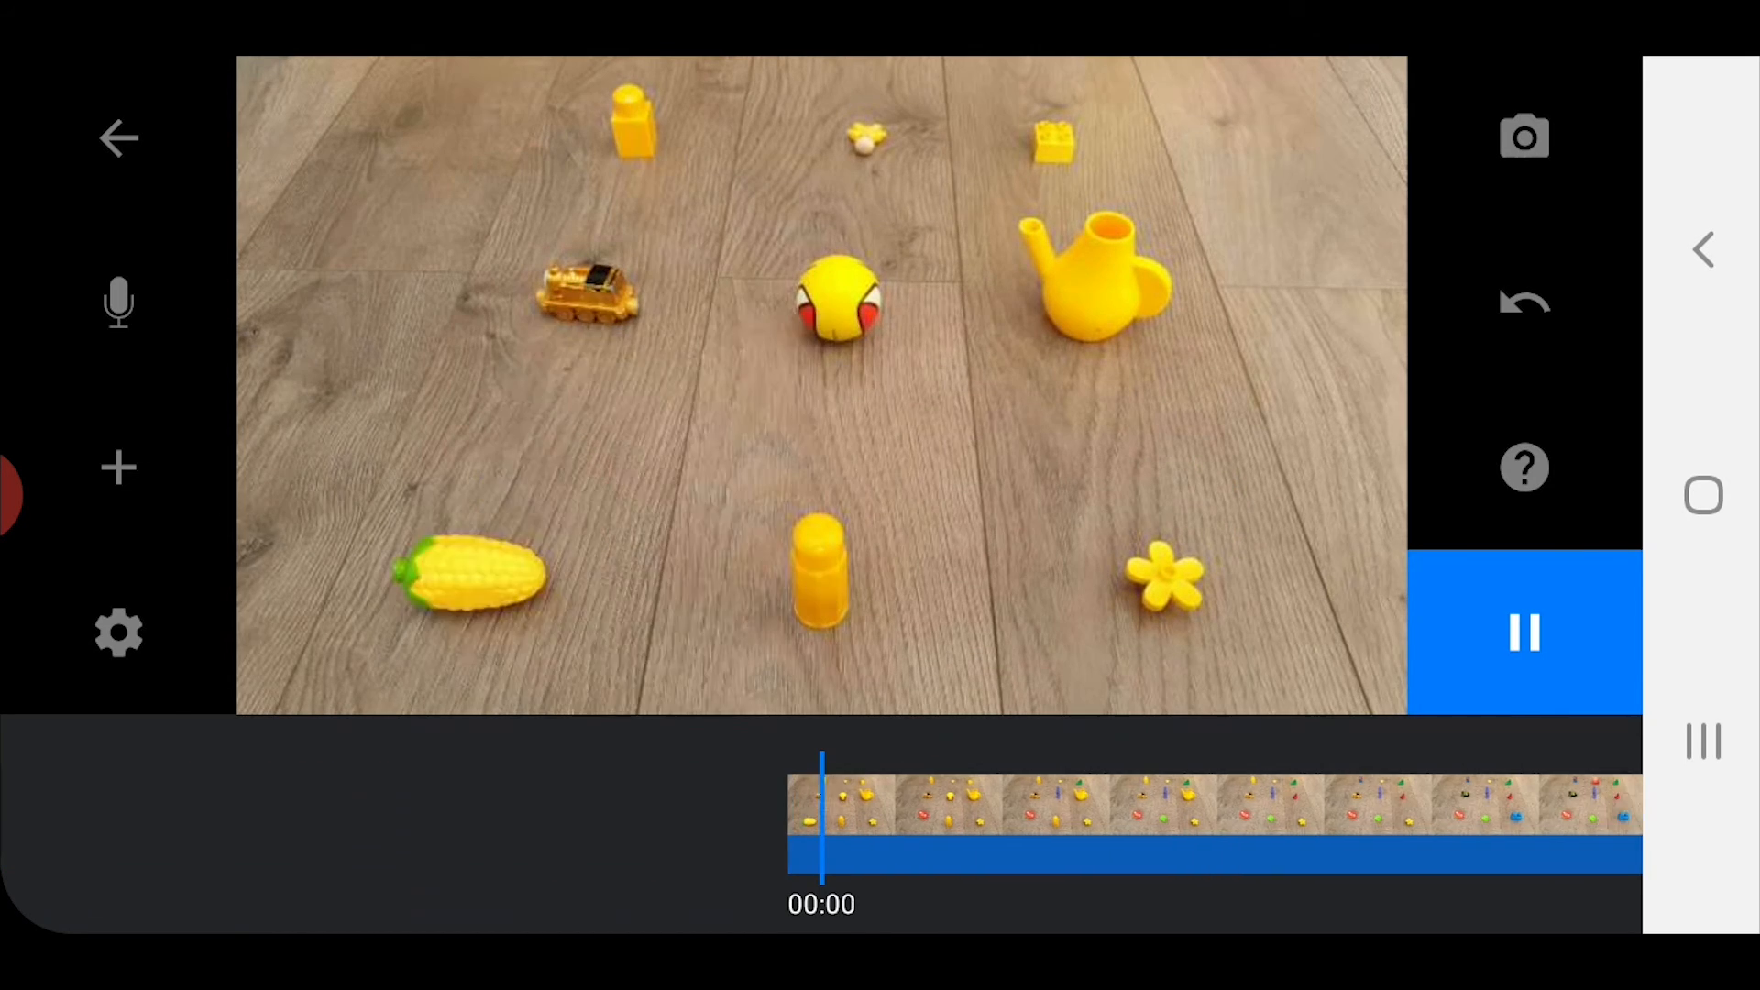
{"action": "left_click", "coordinate": [1524, 631]}
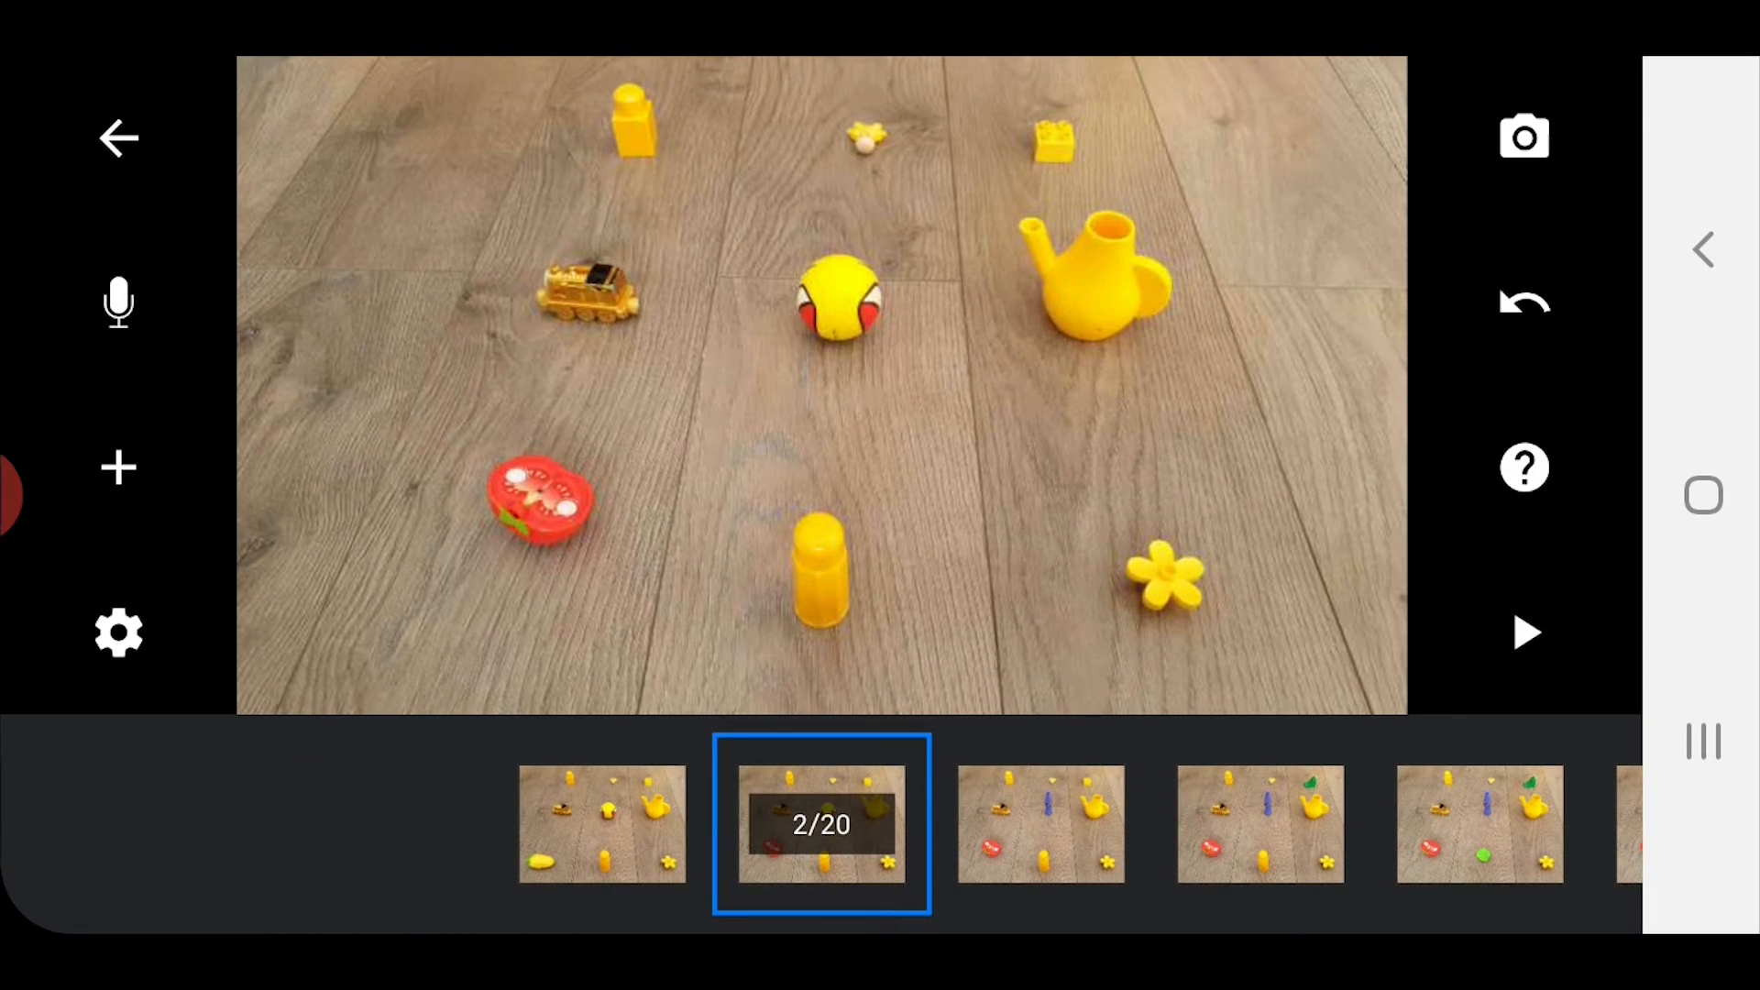
{"action": "left_click", "coordinate": [117, 138]}
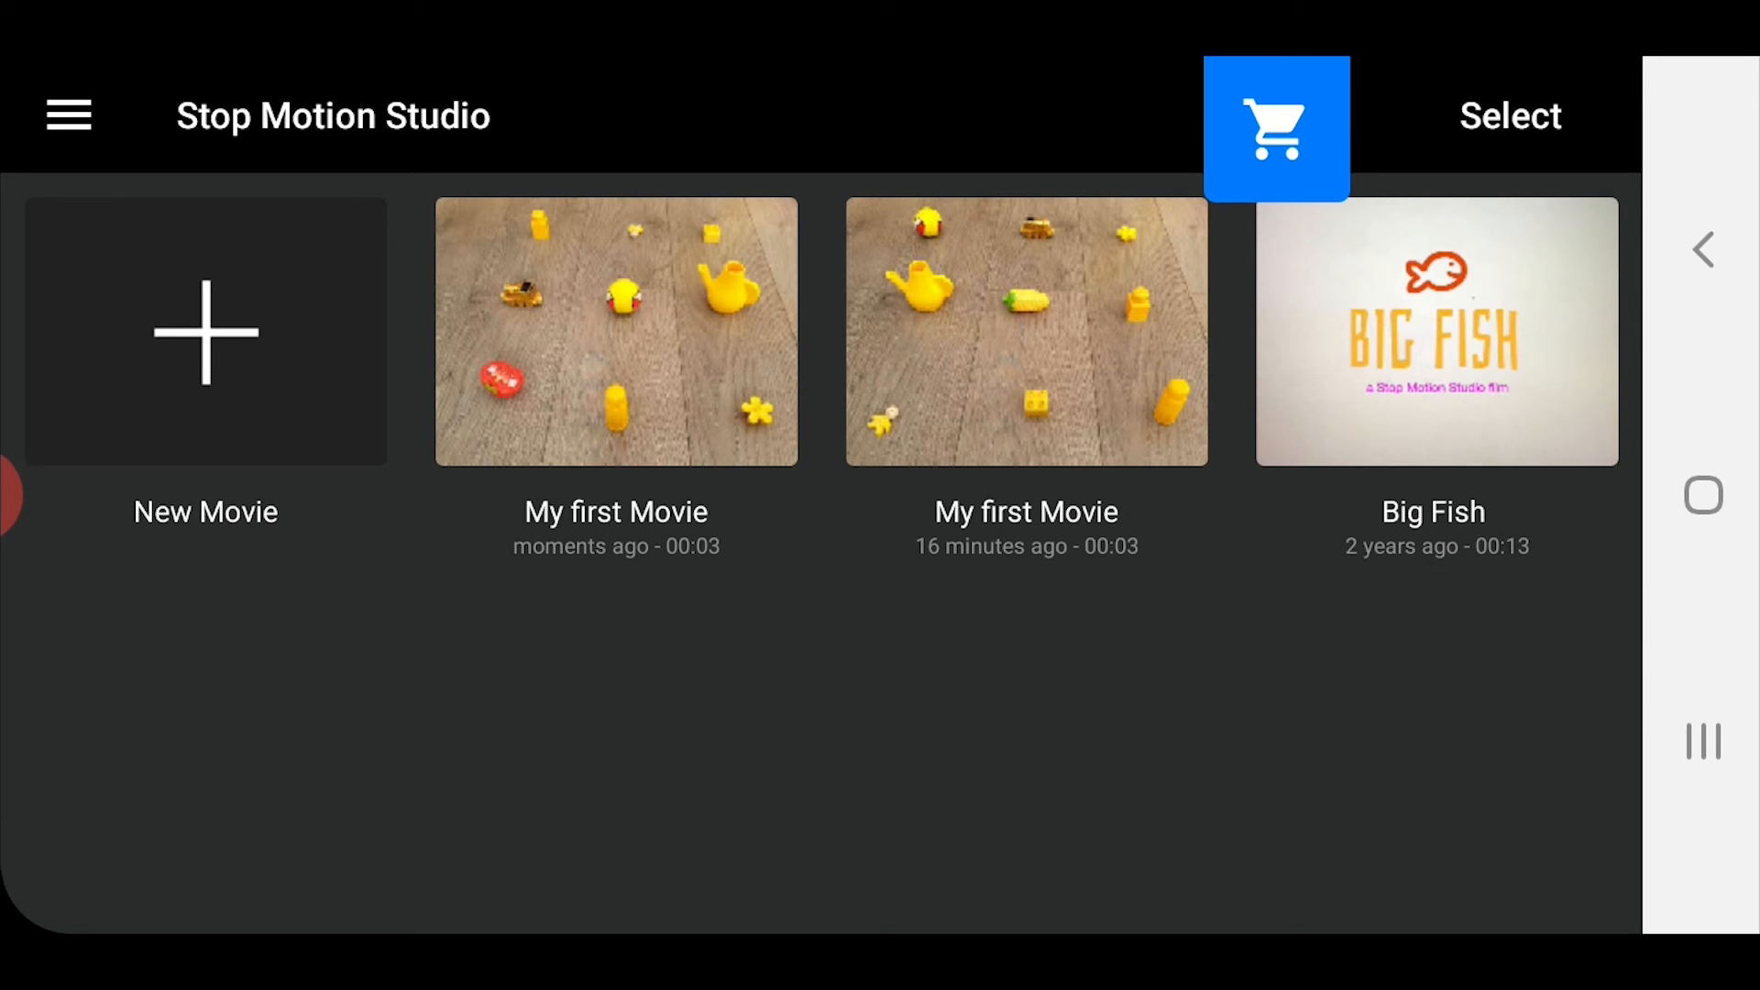
Step: Select the newest 'My first Movie' and export it as an animated GIF
{"action": "left_click", "coordinate": [616, 332]}
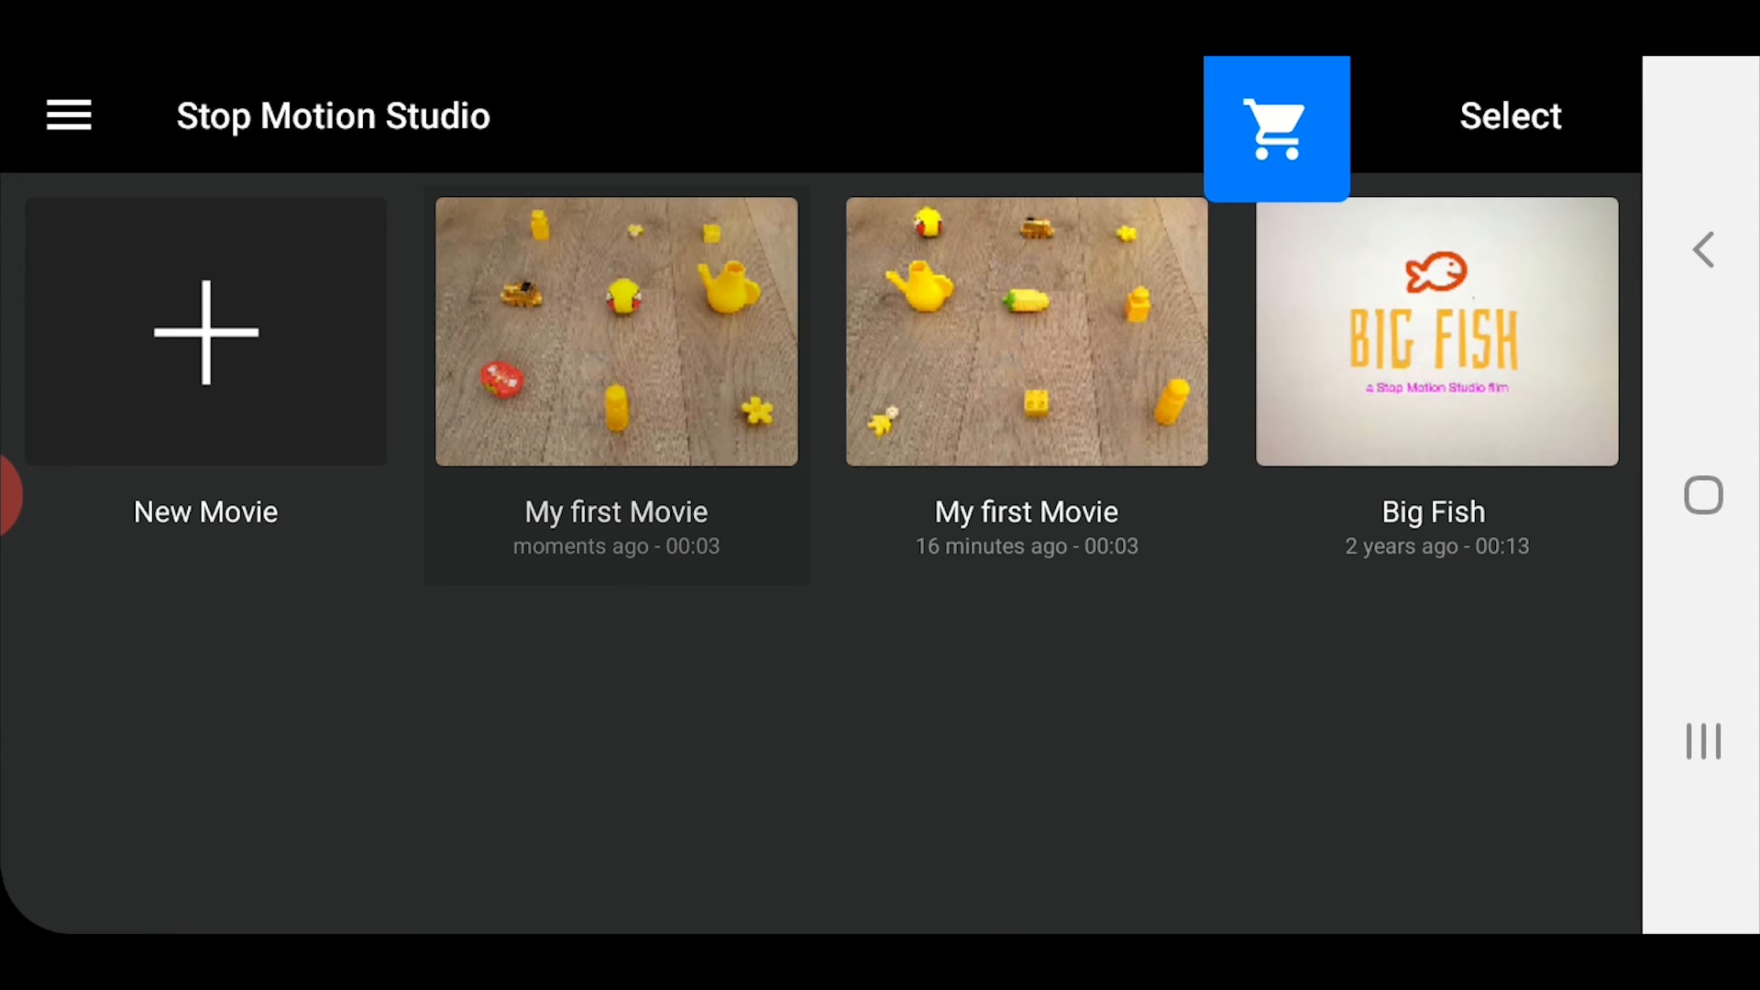
{"action": "left_click", "coordinate": [616, 330]}
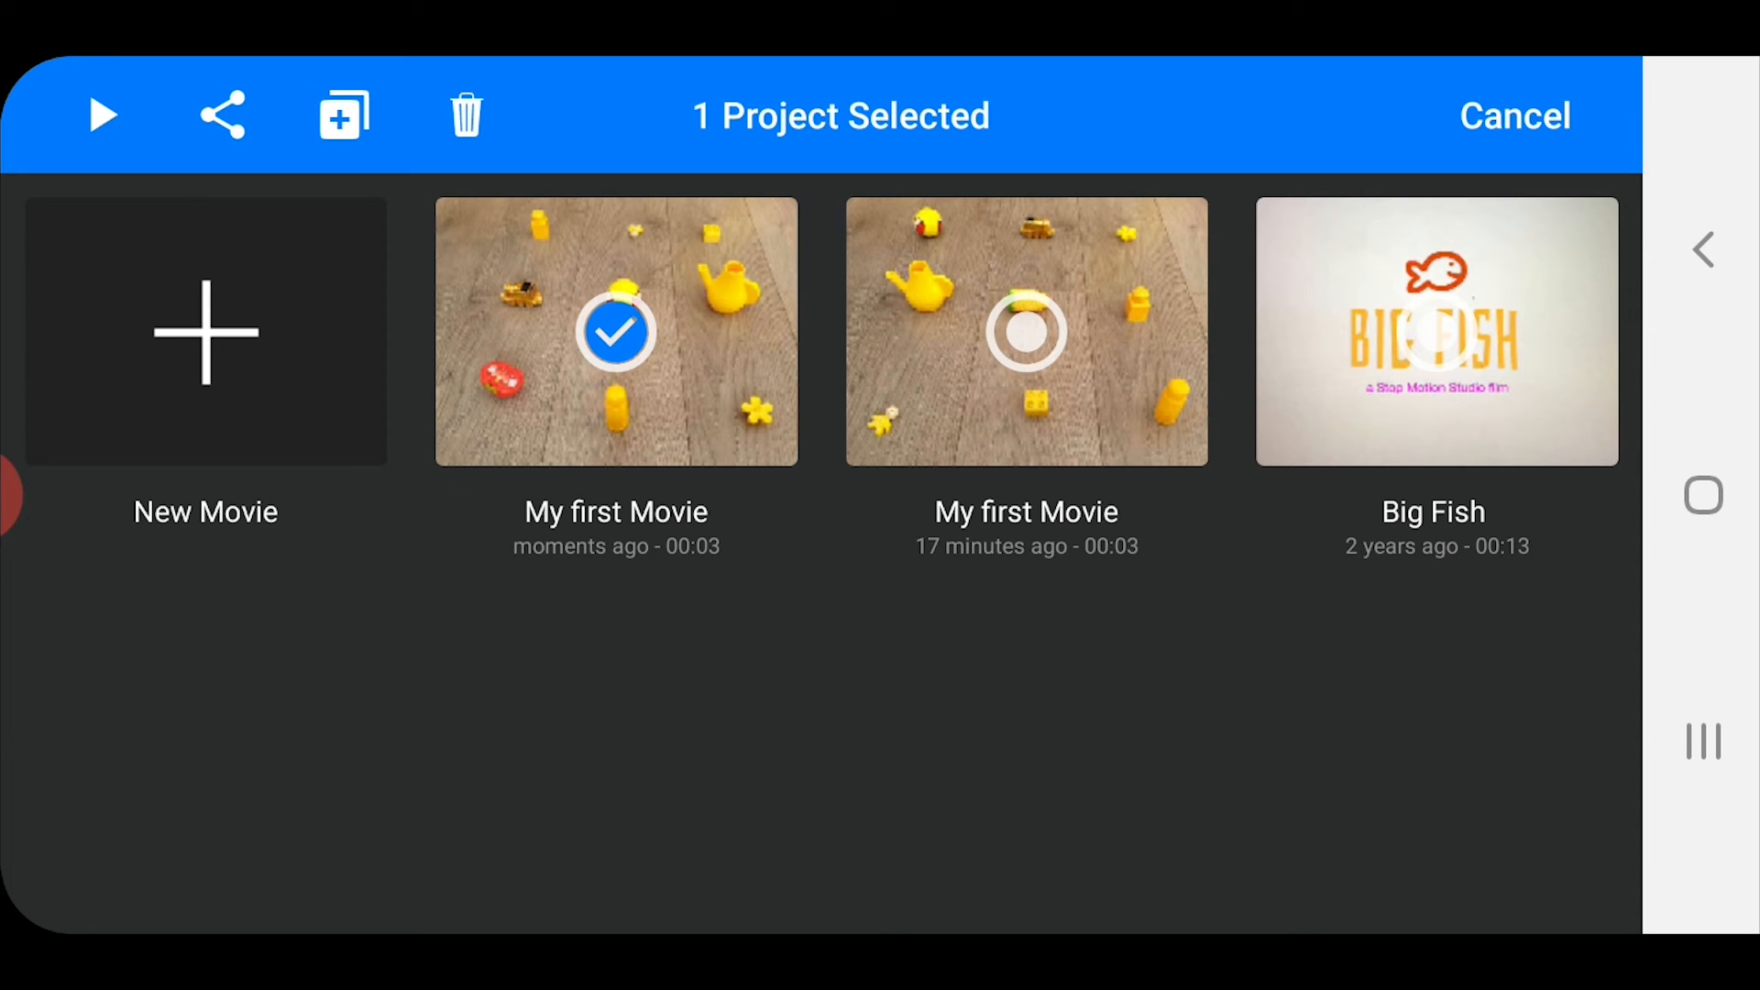
{"action": "left_click", "coordinate": [222, 114]}
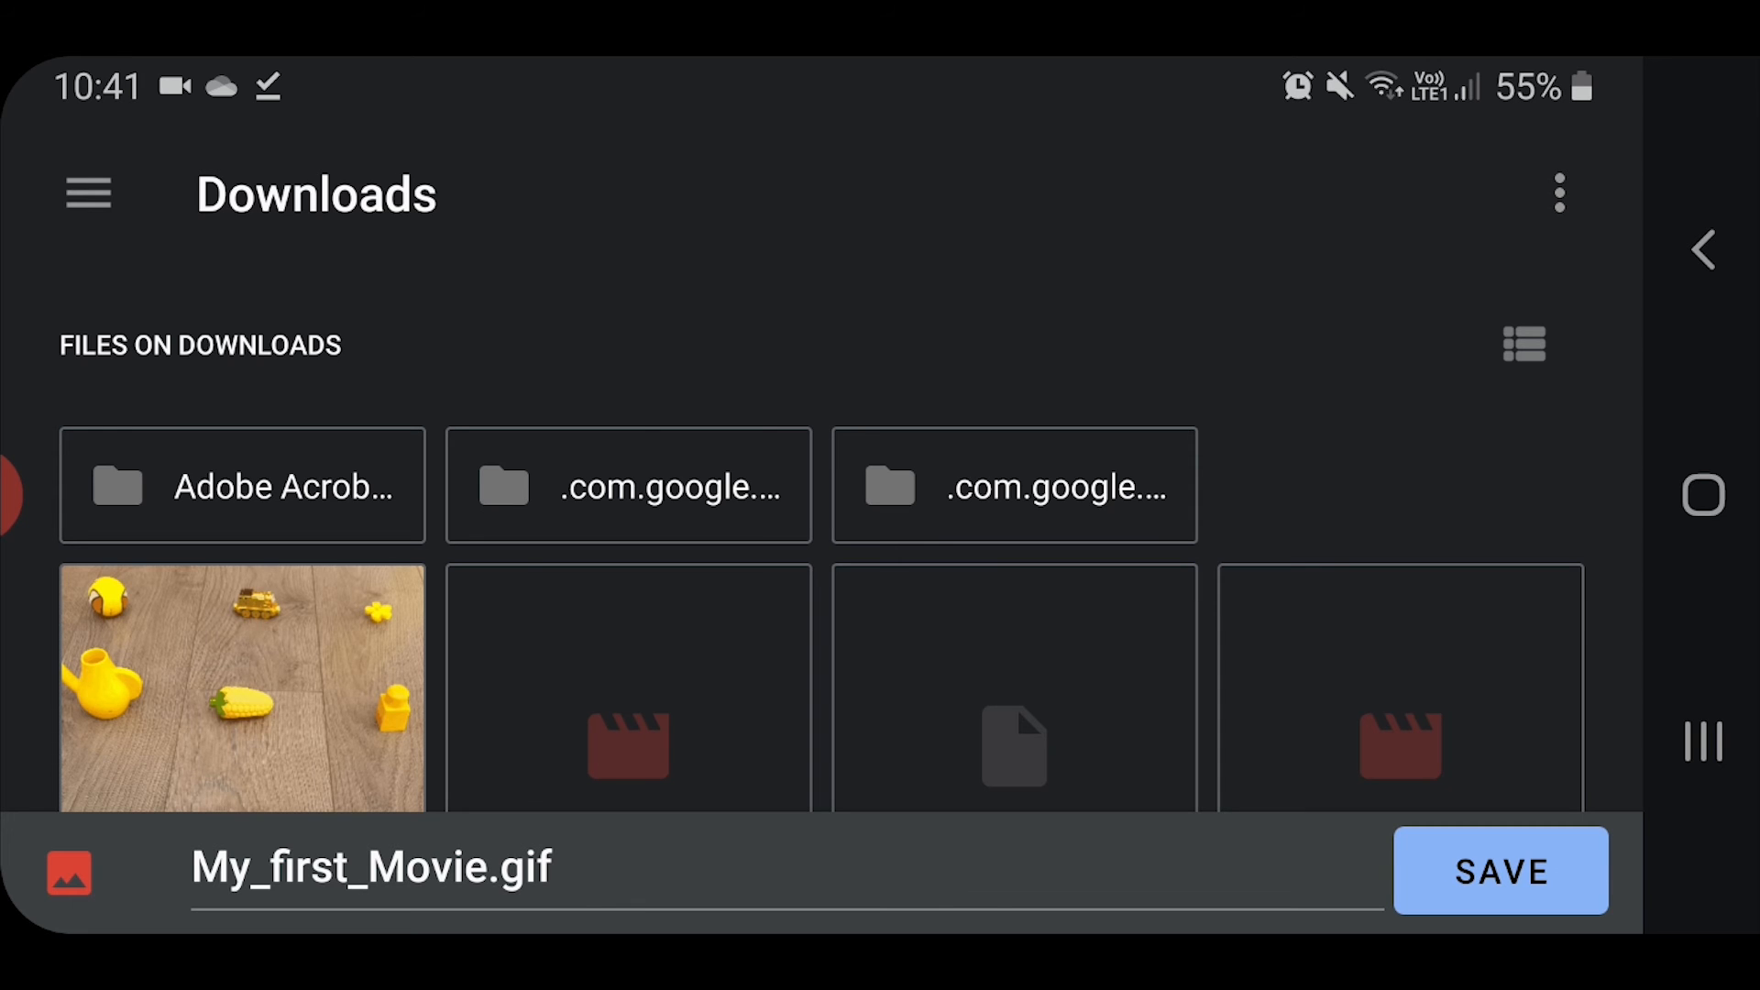
Step: Rename the export to colours.gif and save it into Downloads
{"action": "left_click", "coordinate": [372, 867]}
{"action": "type", "text": "colours"}
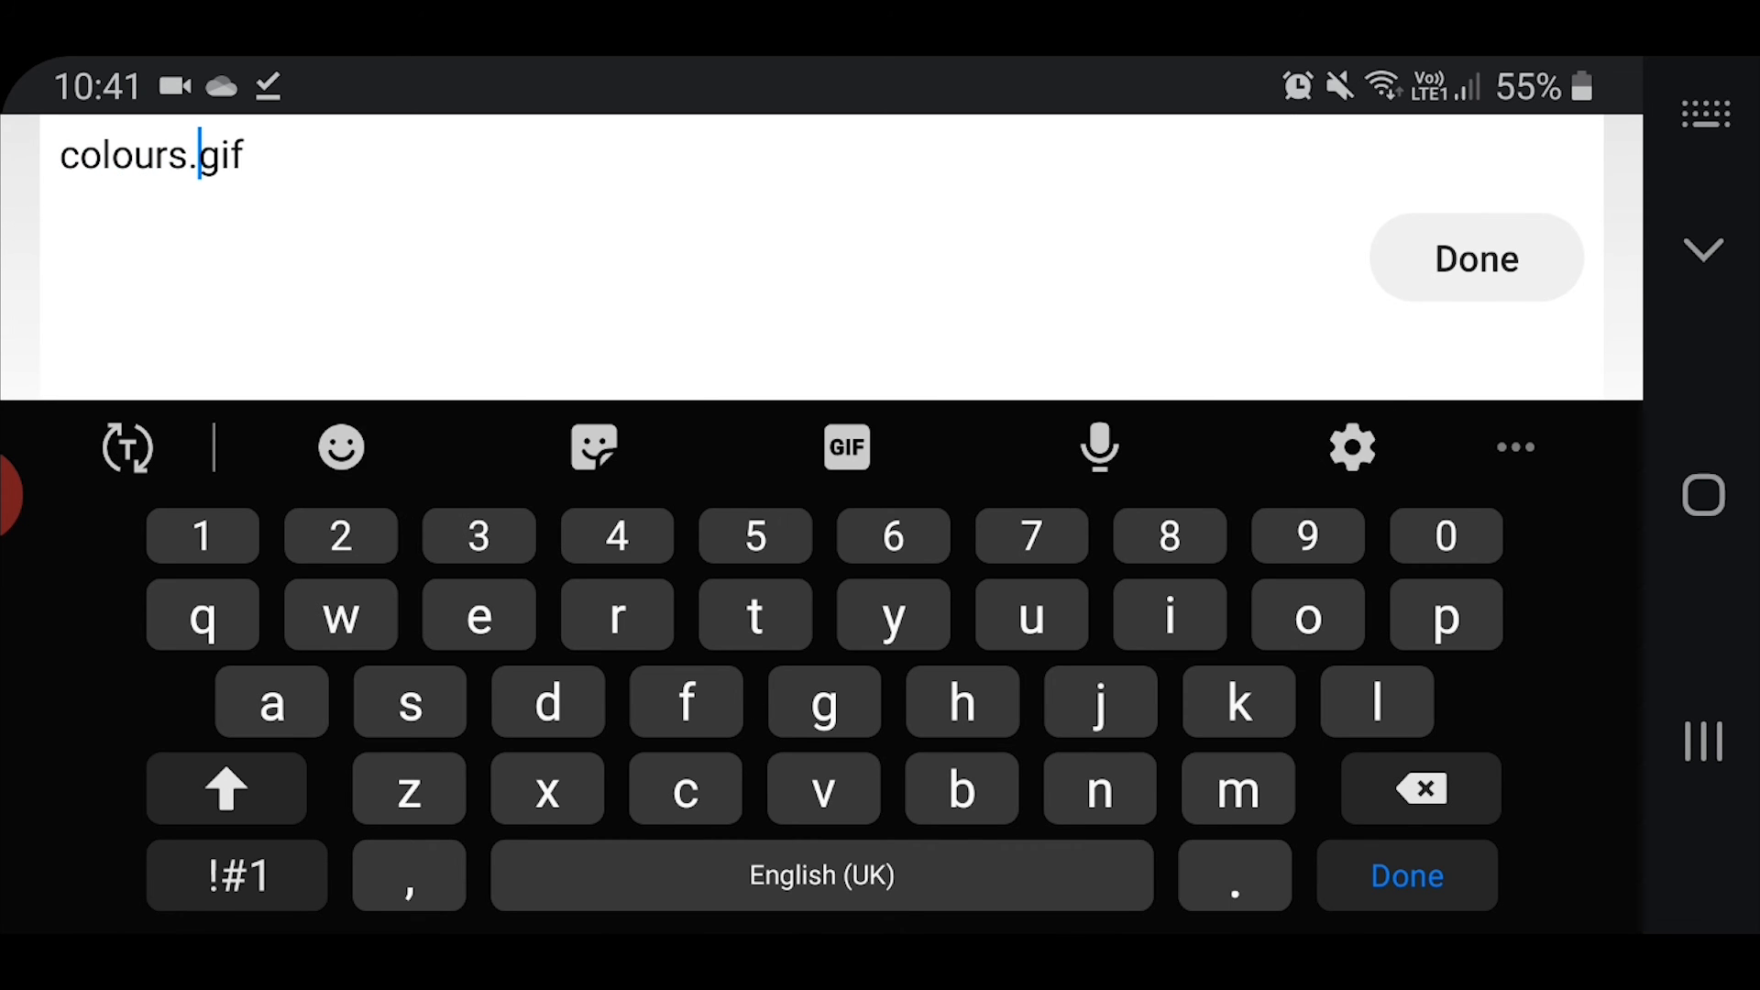
{"action": "left_click", "coordinate": [1475, 258]}
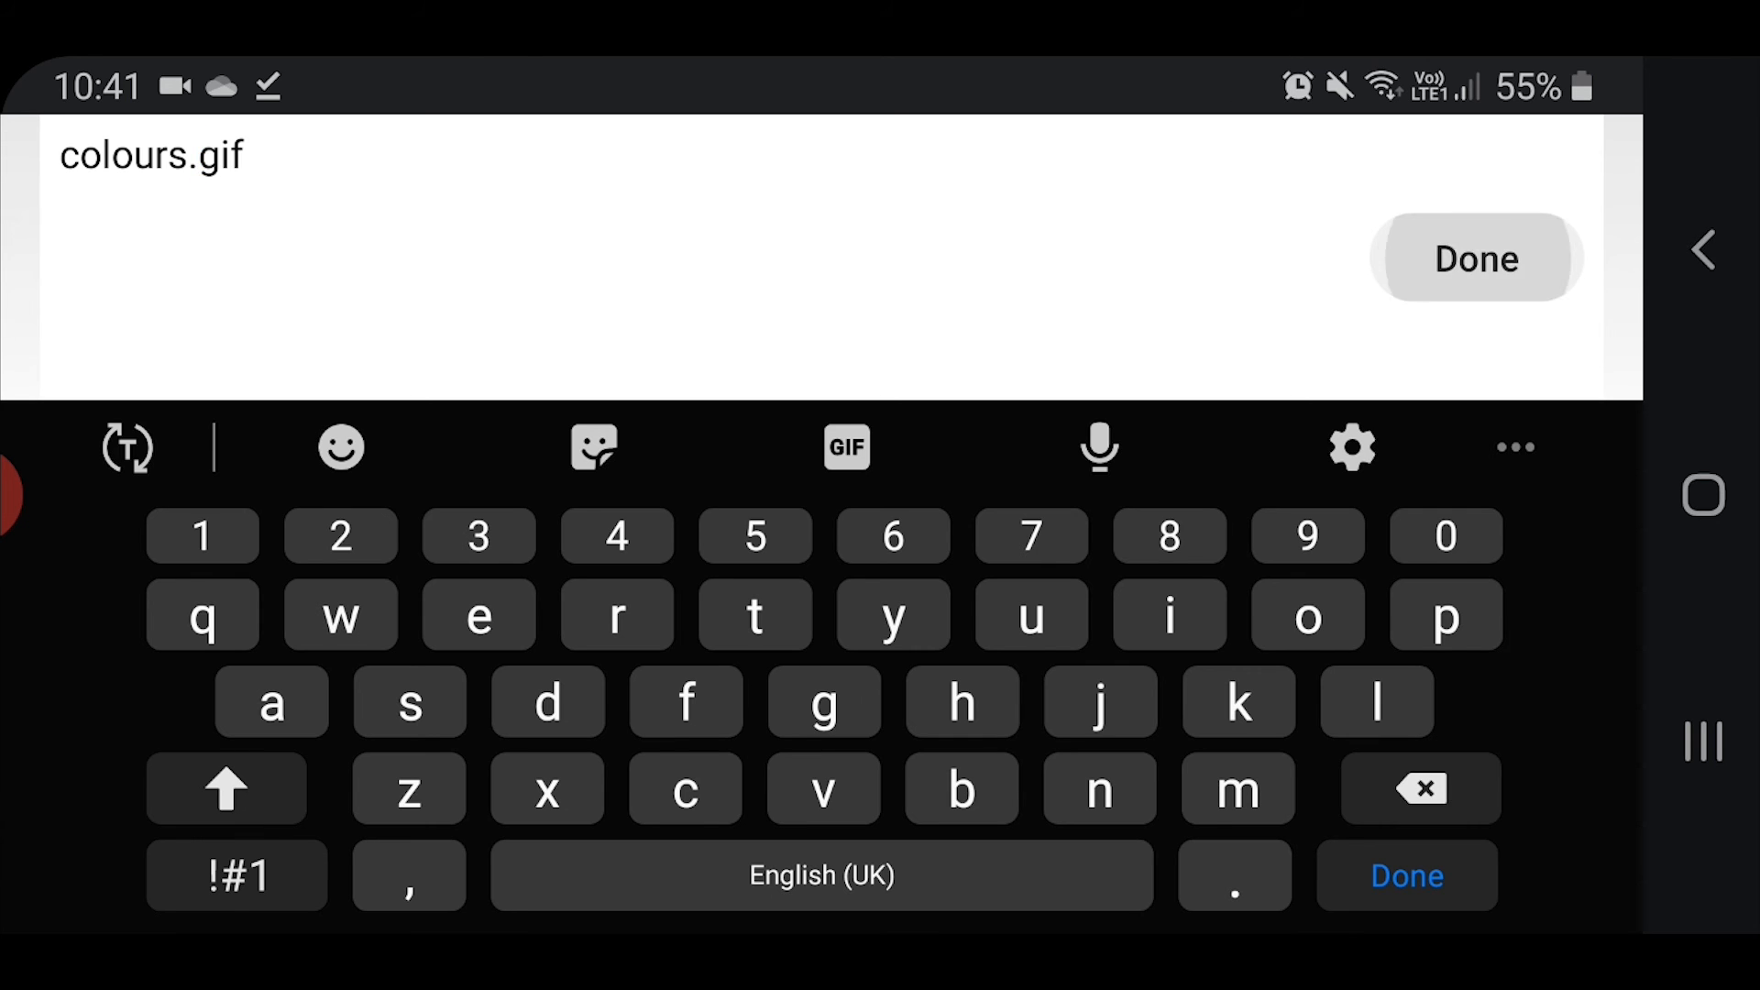
{"action": "left_click", "coordinate": [1474, 258]}
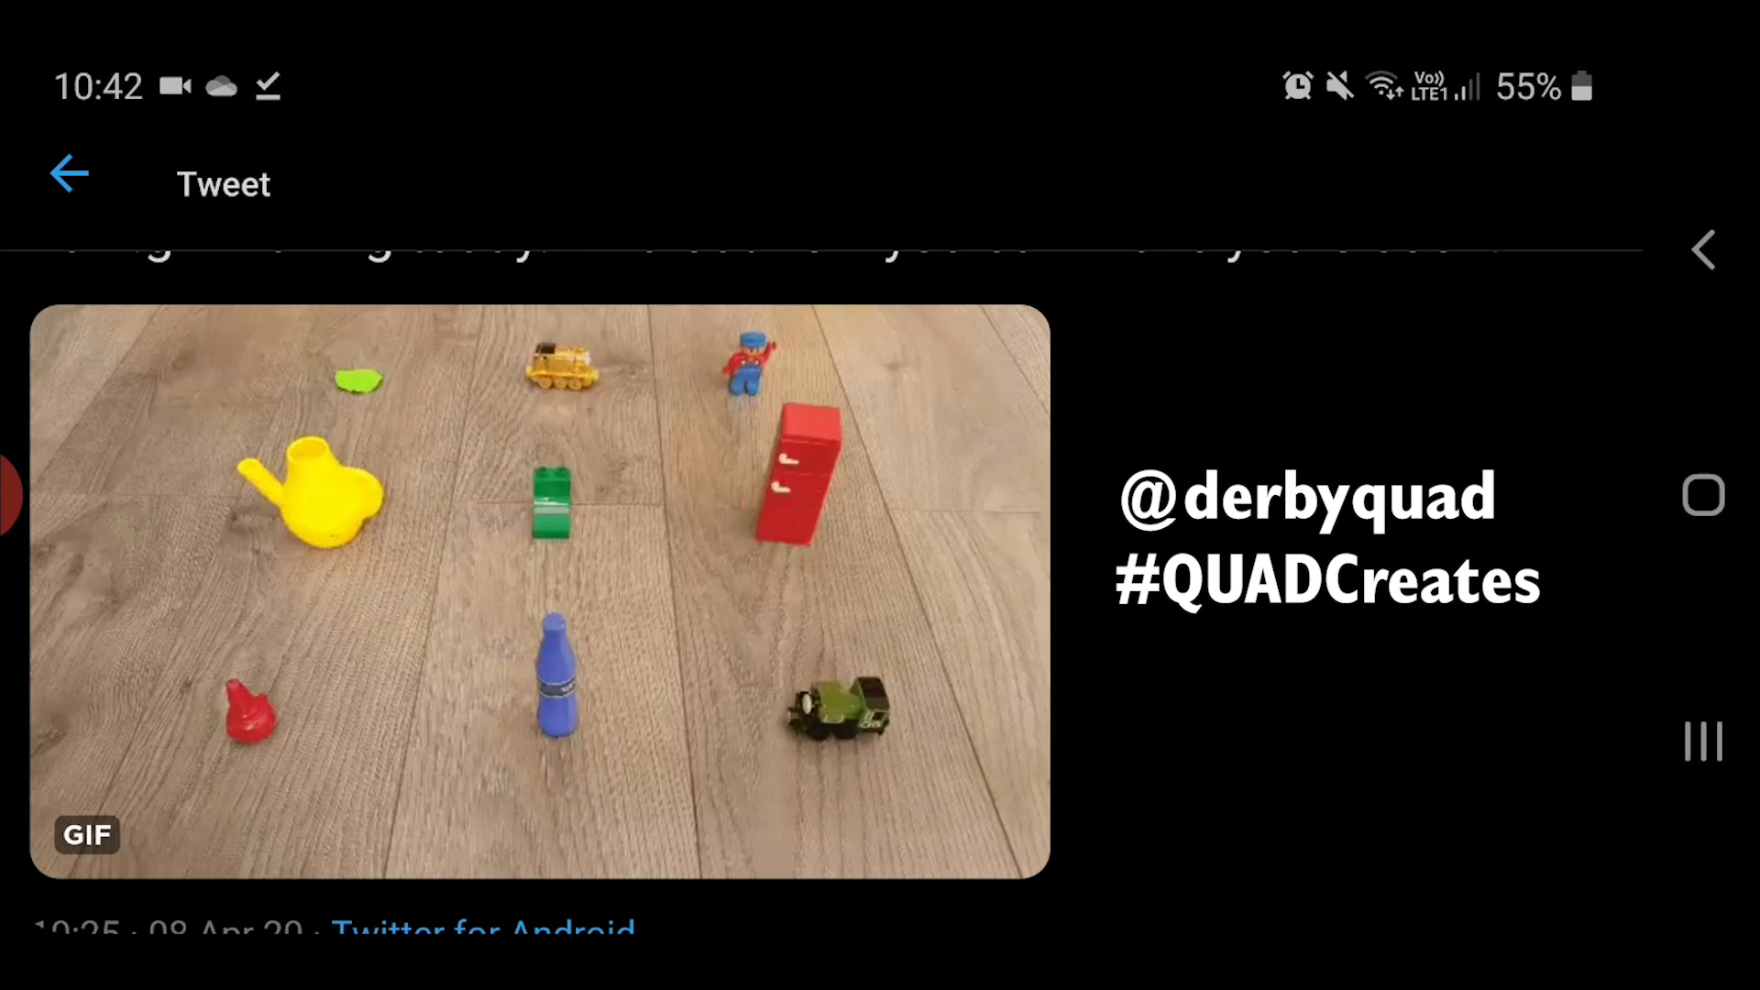
Step: Play the tweet's animated stop-motion GIF of toys in Twitter
{"action": "left_click", "coordinate": [539, 583]}
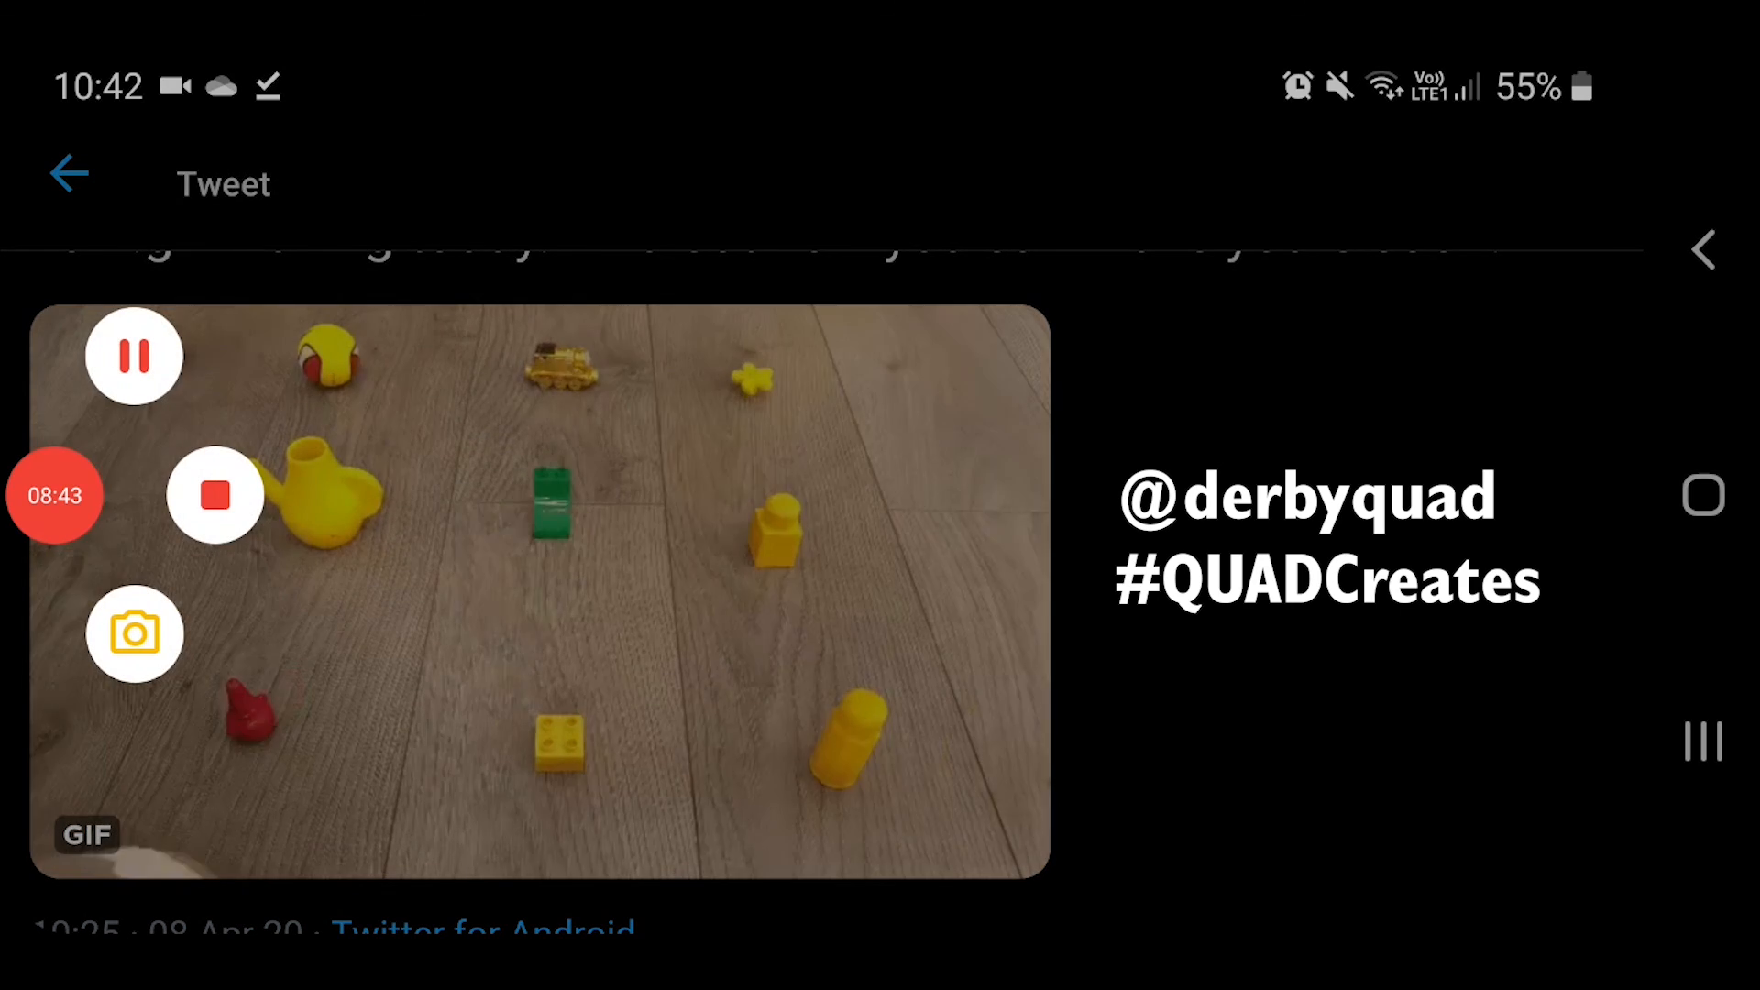